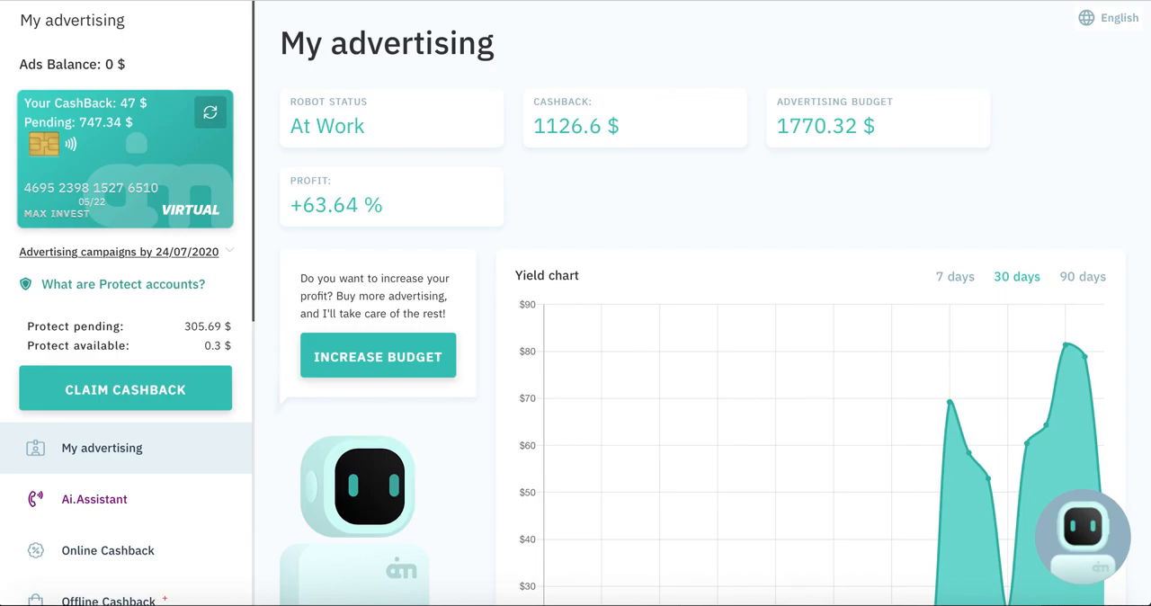
{"action": "mouse_move", "coordinate": [227, 232]}
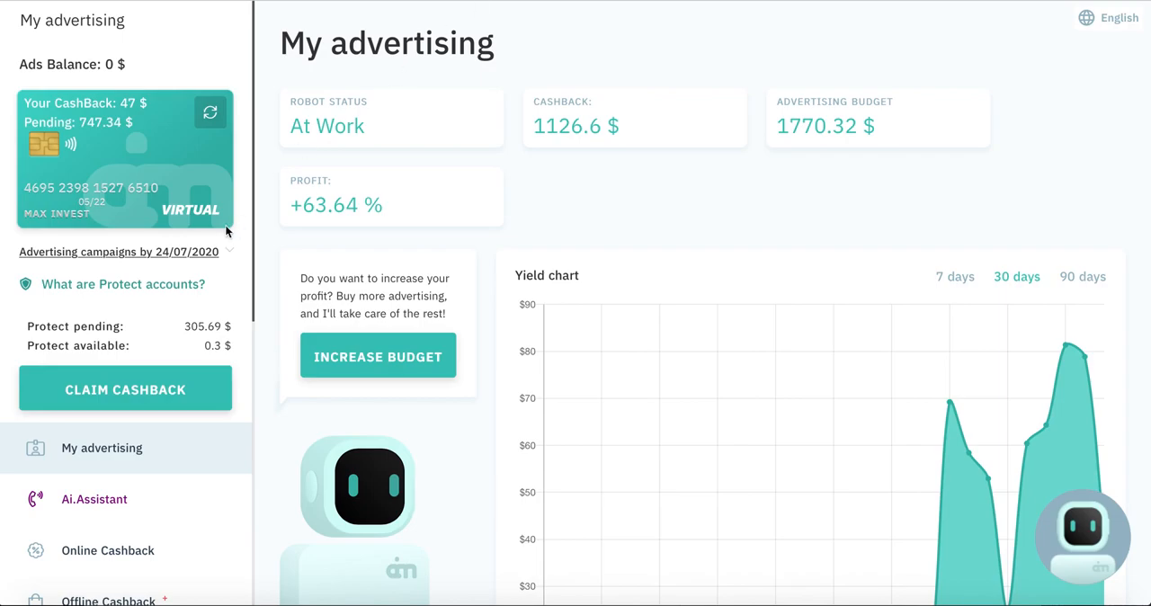
Start a new landing page from My Marketing, reaching the Standard-or-Personal chooser
{"action": "scroll", "scroll_direction": "down", "scroll_amount": 3}
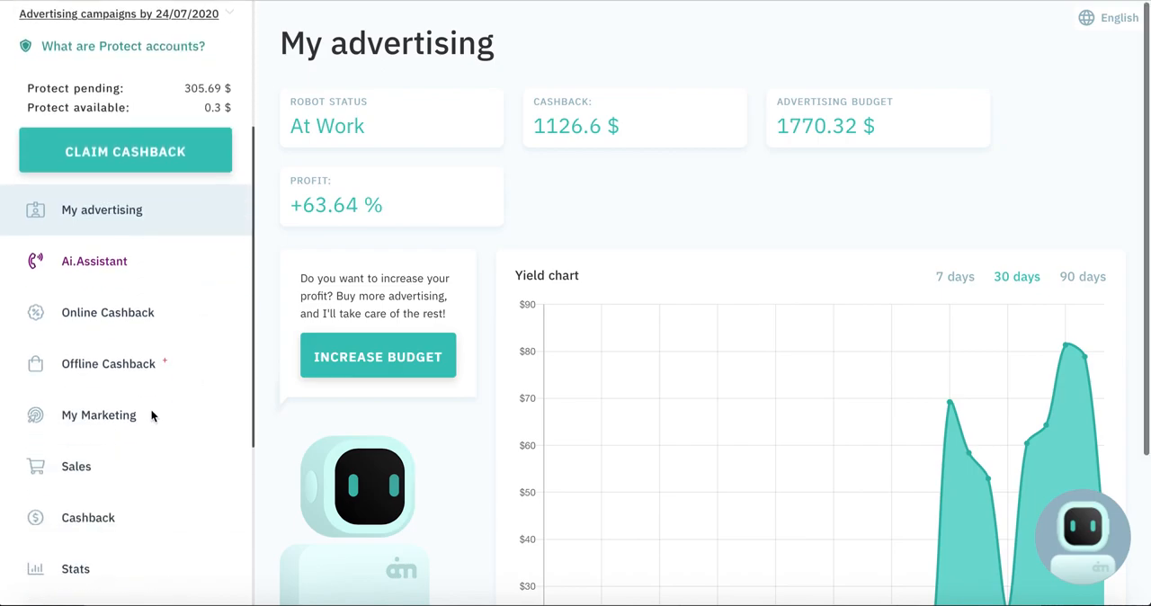
{"action": "left_click", "coordinate": [99, 414]}
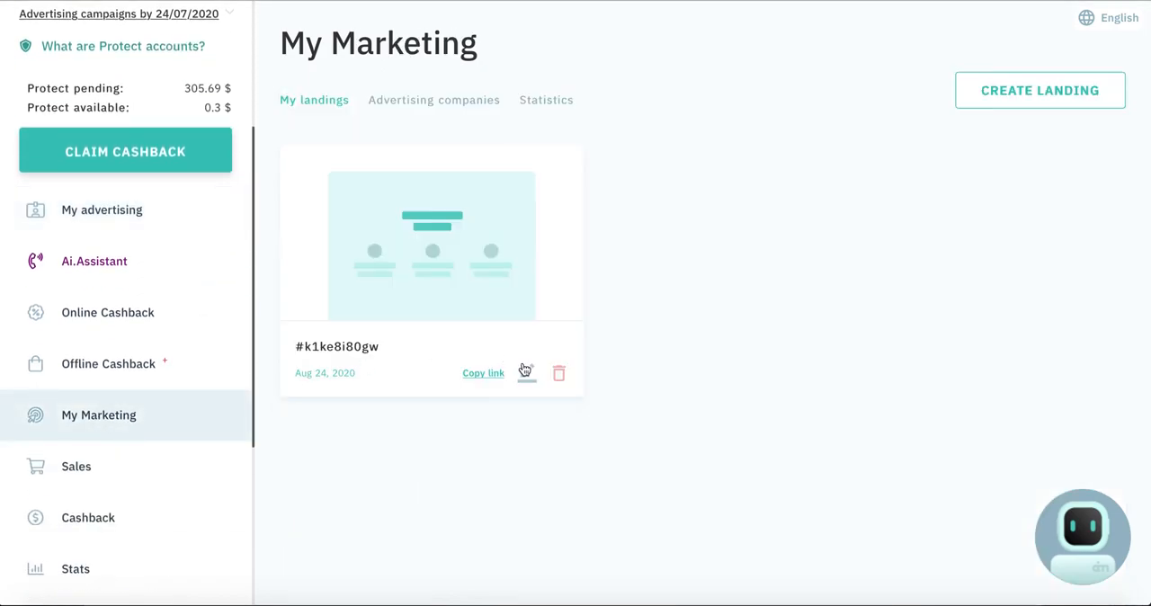
{"action": "left_click", "coordinate": [1039, 90]}
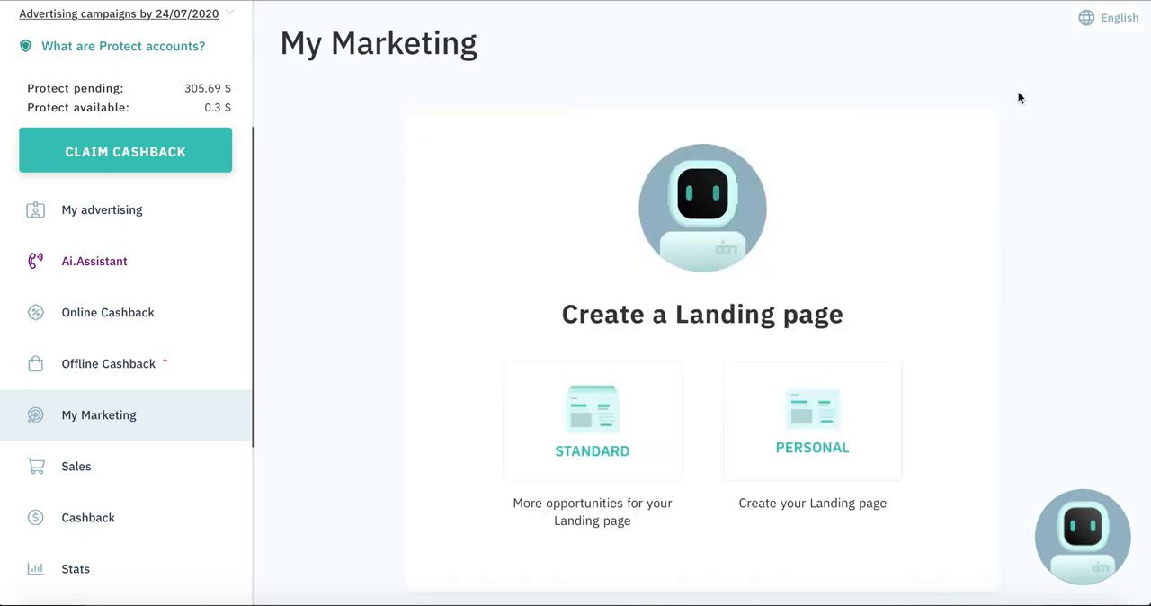
{"action": "mouse_move", "coordinate": [828, 388]}
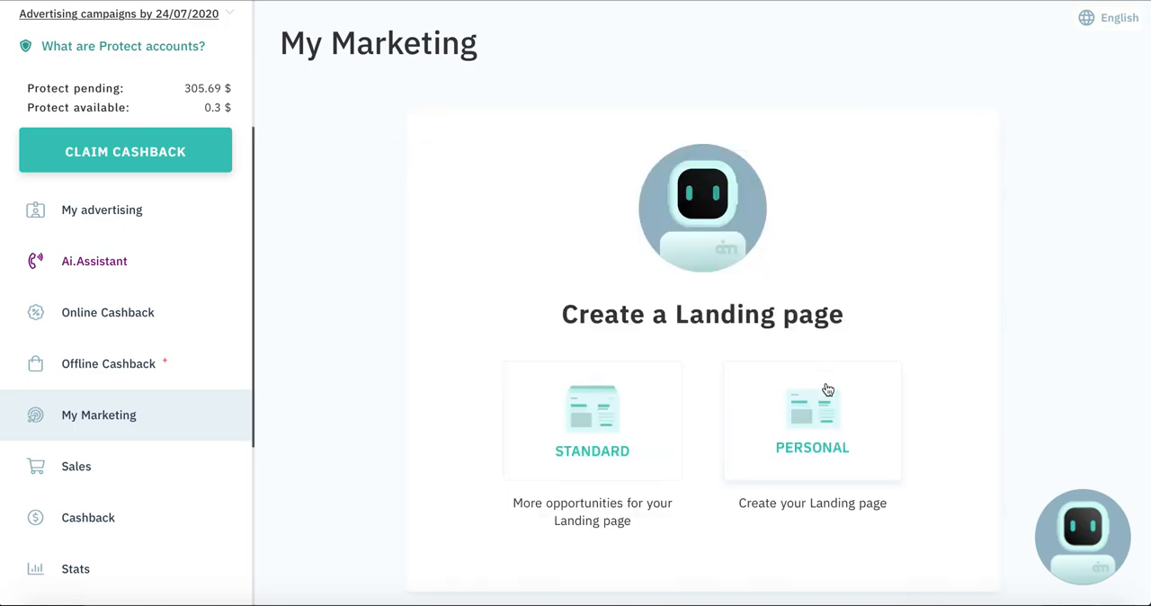
{"action": "mouse_move", "coordinate": [601, 433]}
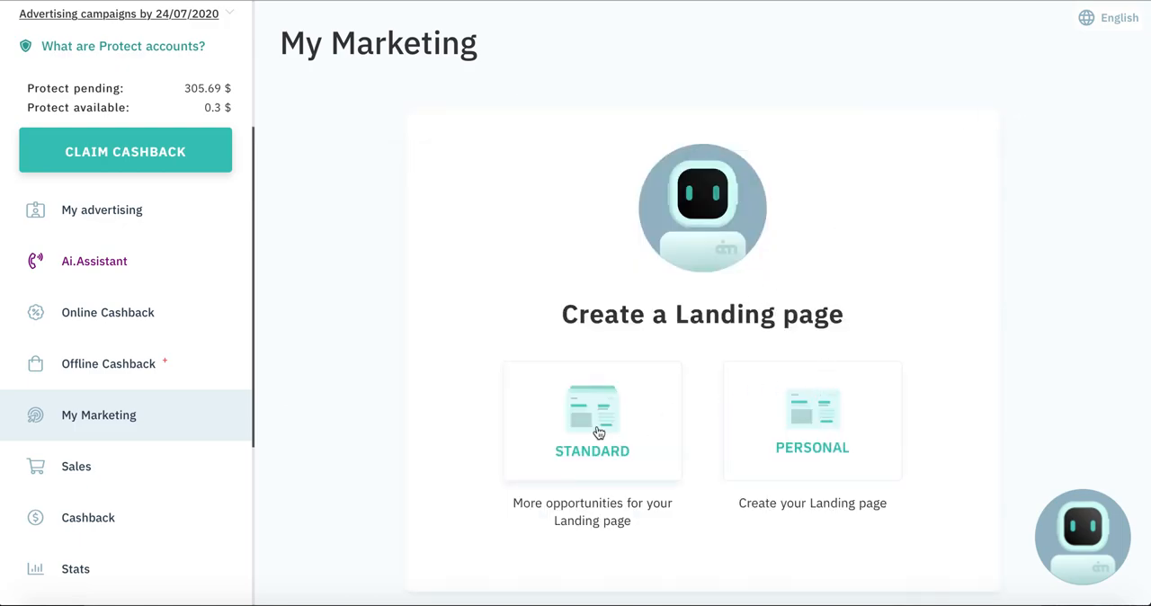
Choose the Standard landing type and toggle the Gift Certificate block, keeping Video Gallery on
{"action": "left_click", "coordinate": [592, 423]}
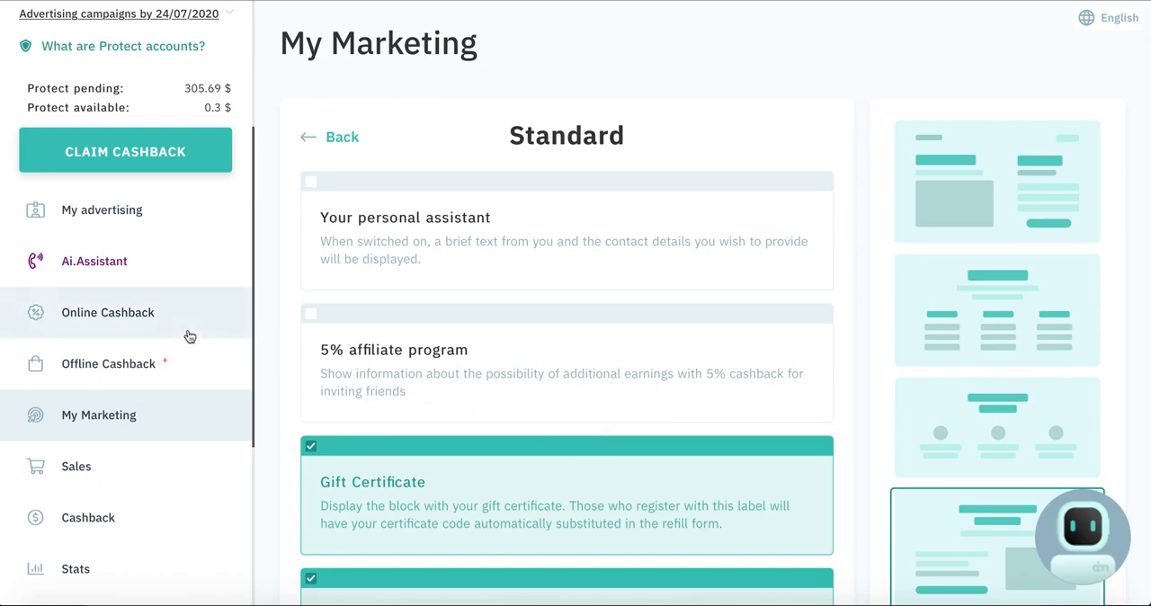
{"action": "scroll", "scroll_direction": "down", "scroll_amount": 3}
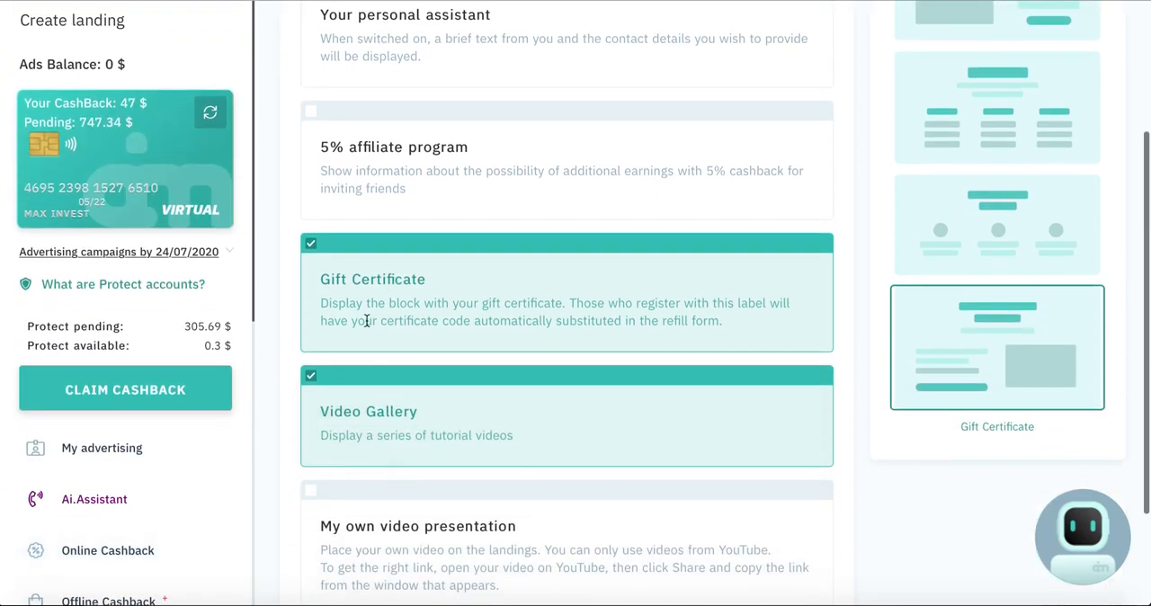
{"action": "left_click", "coordinate": [310, 243]}
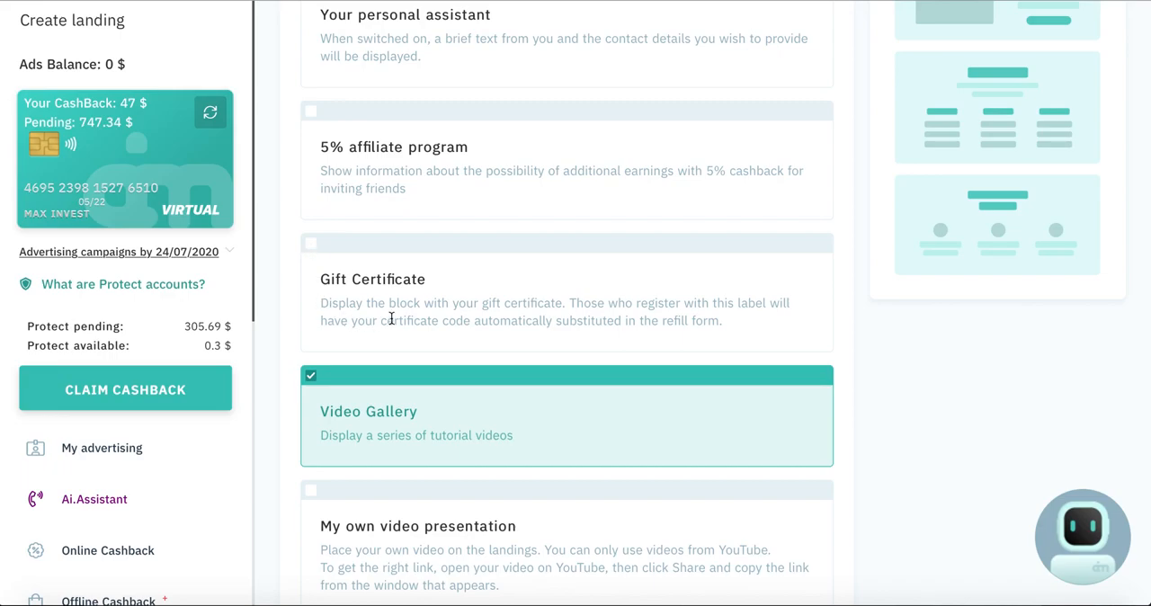
{"action": "scroll", "scroll_direction": "down", "scroll_amount": 3}
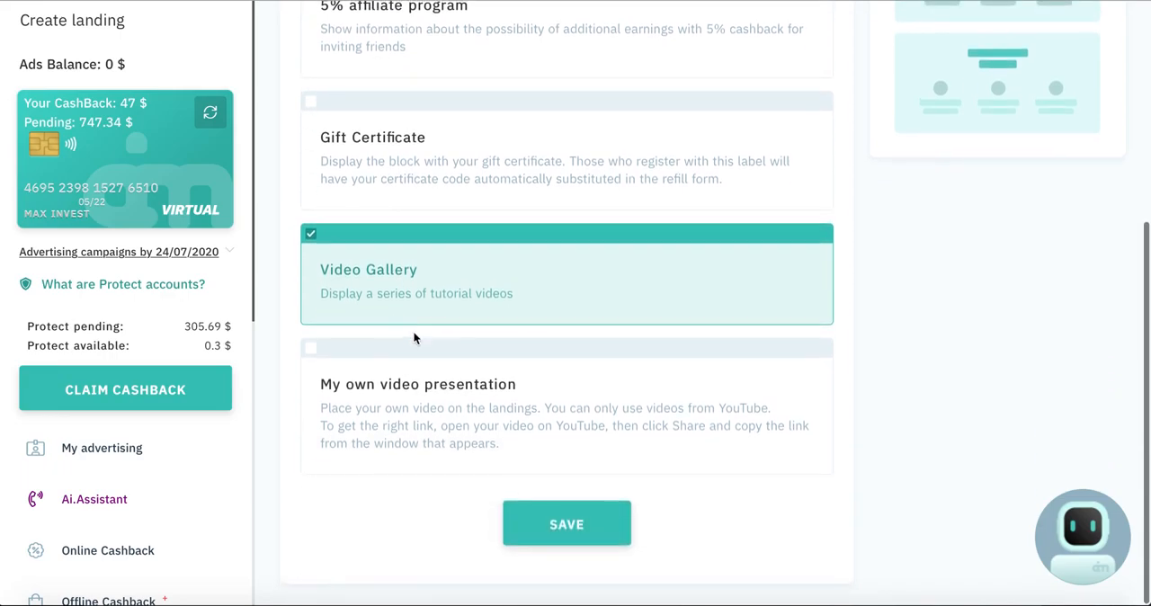
{"action": "scroll", "scroll_direction": "up", "scroll_amount": 3}
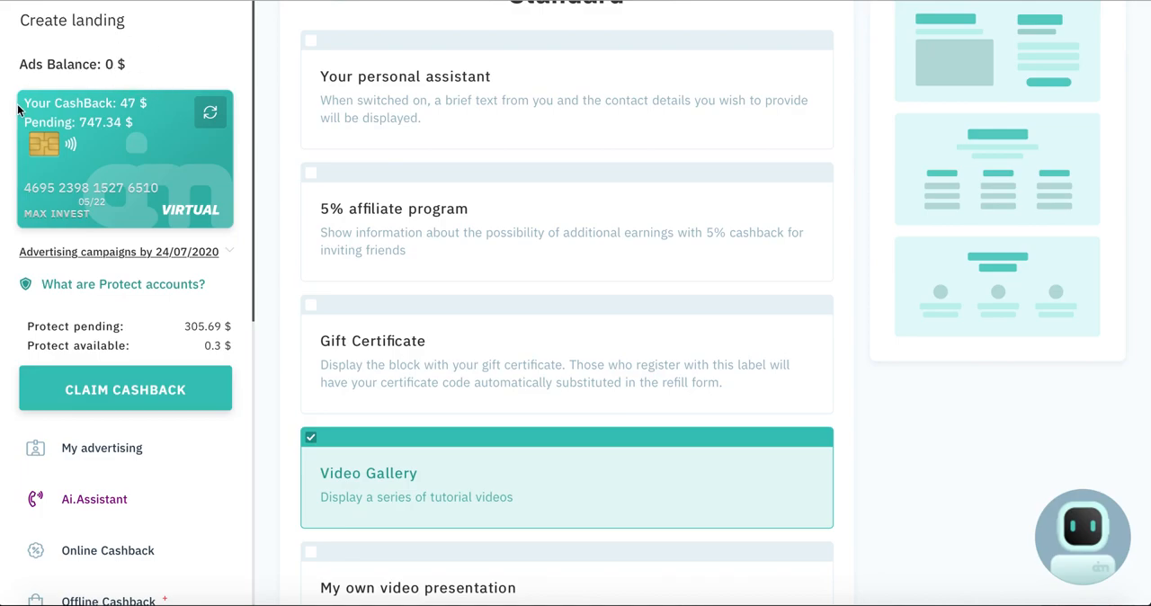
{"action": "mouse_move", "coordinate": [133, 99]}
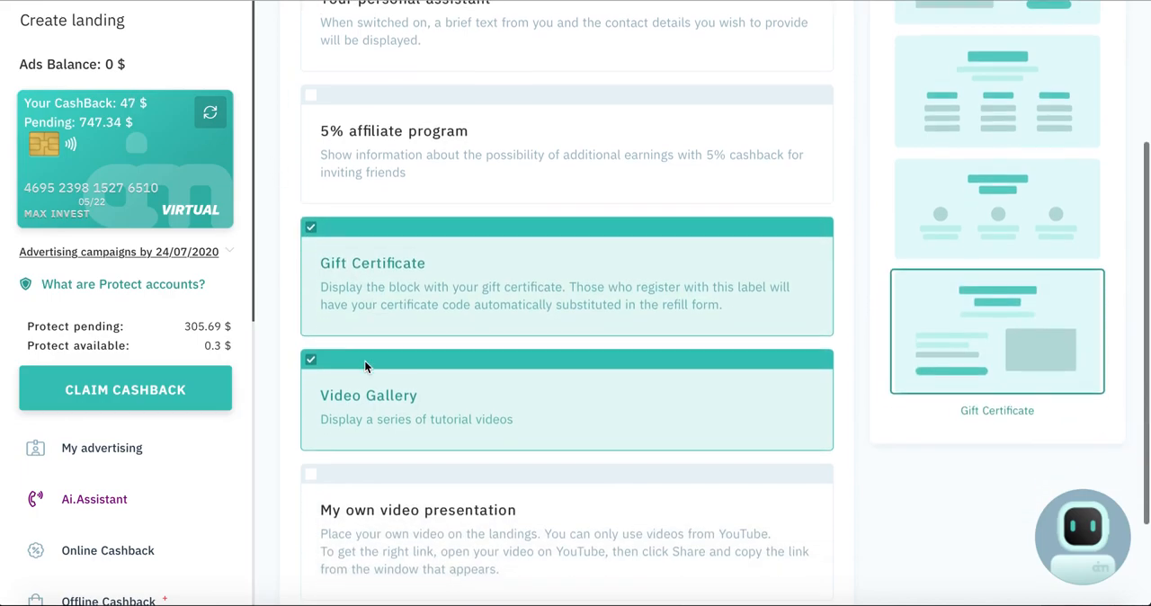
{"action": "scroll", "scroll_direction": "down", "scroll_amount": 3}
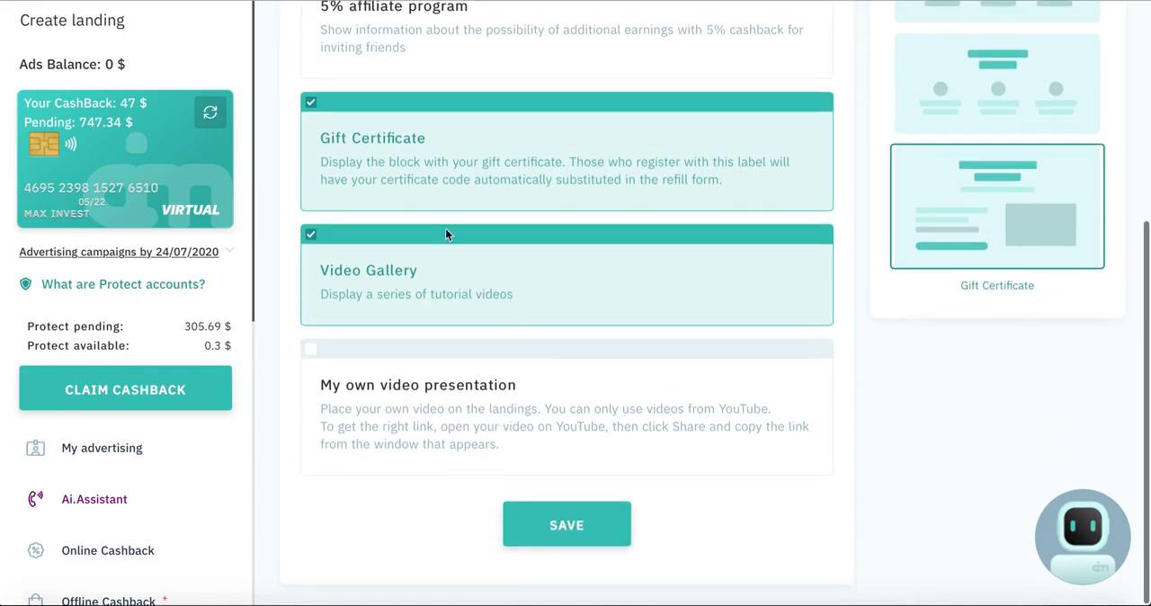
{"action": "mouse_move", "coordinate": [566, 504]}
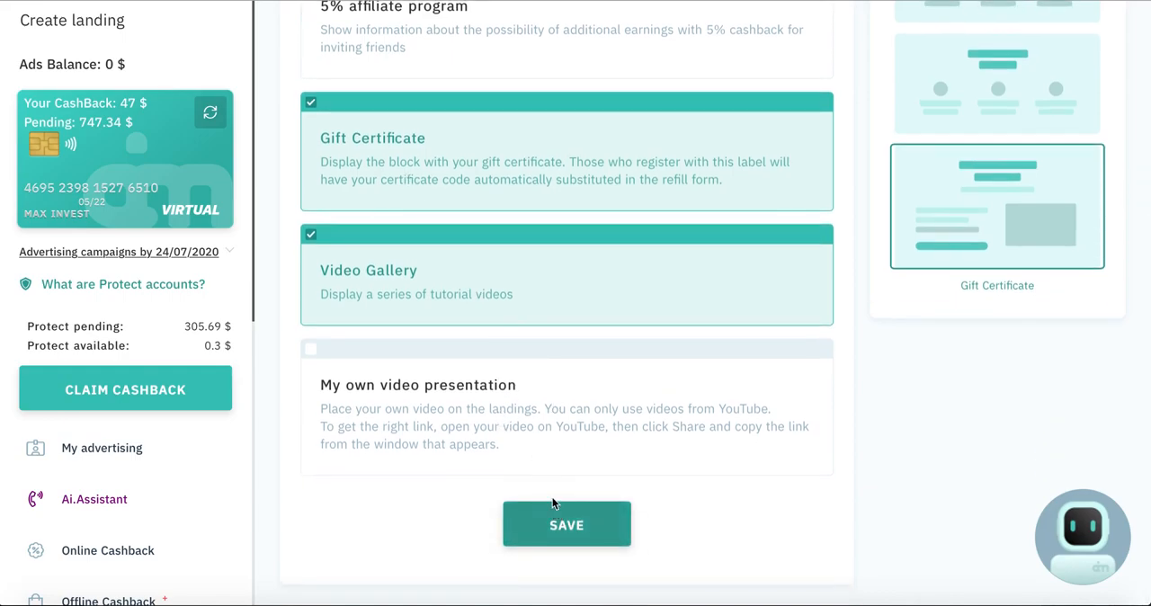
{"action": "scroll", "scroll_direction": "up", "scroll_amount": 3}
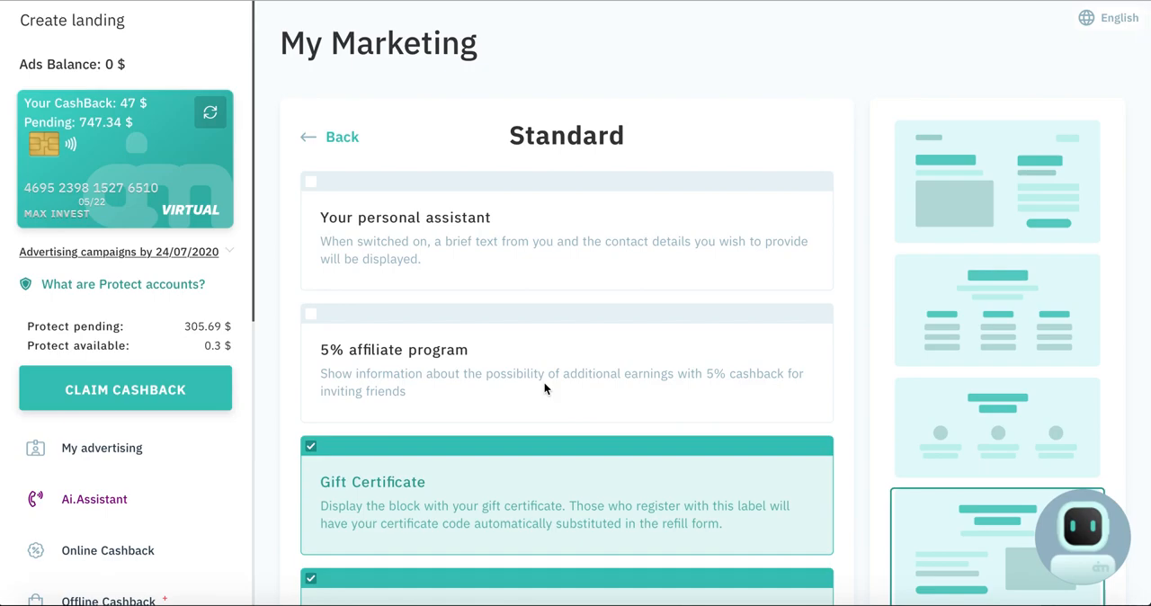
{"action": "mouse_move", "coordinate": [97, 59]}
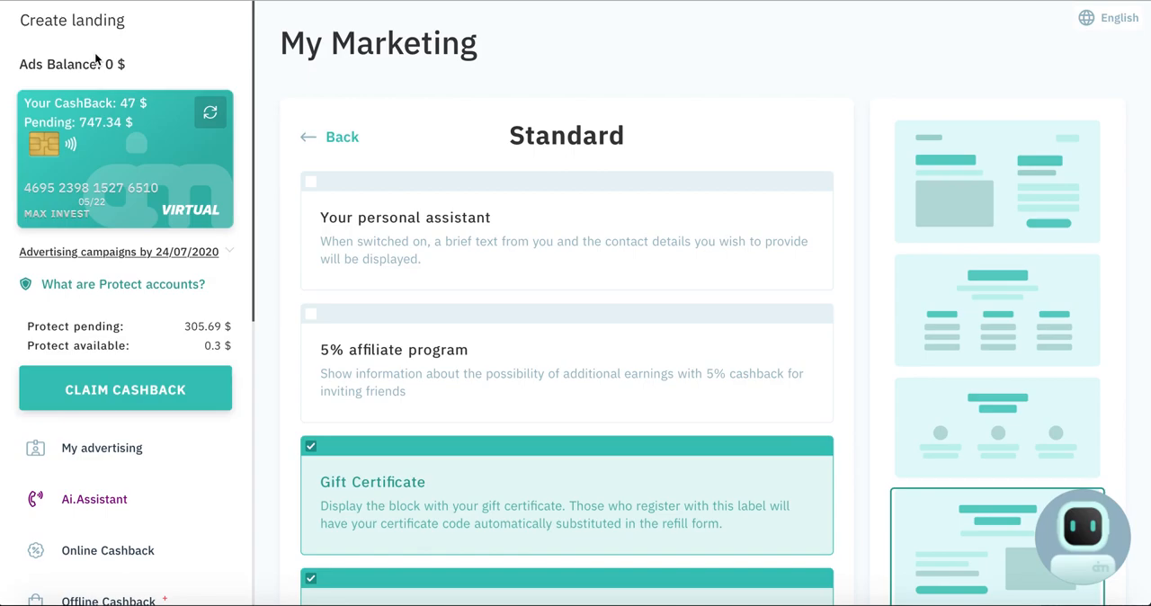
{"action": "mouse_move", "coordinate": [129, 56]}
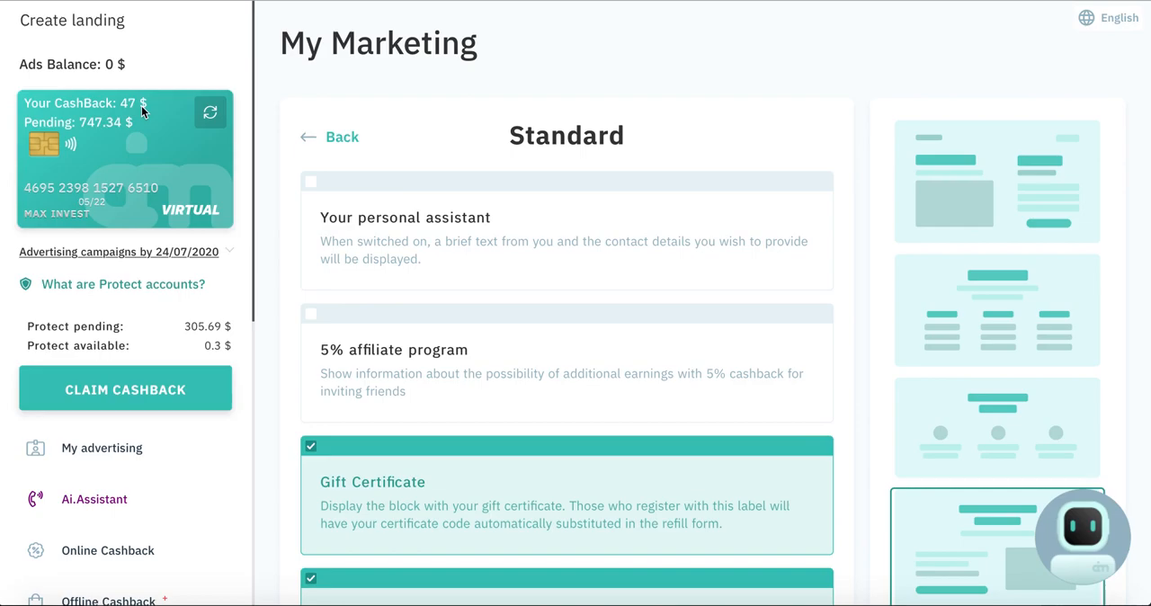
{"action": "mouse_move", "coordinate": [329, 365]}
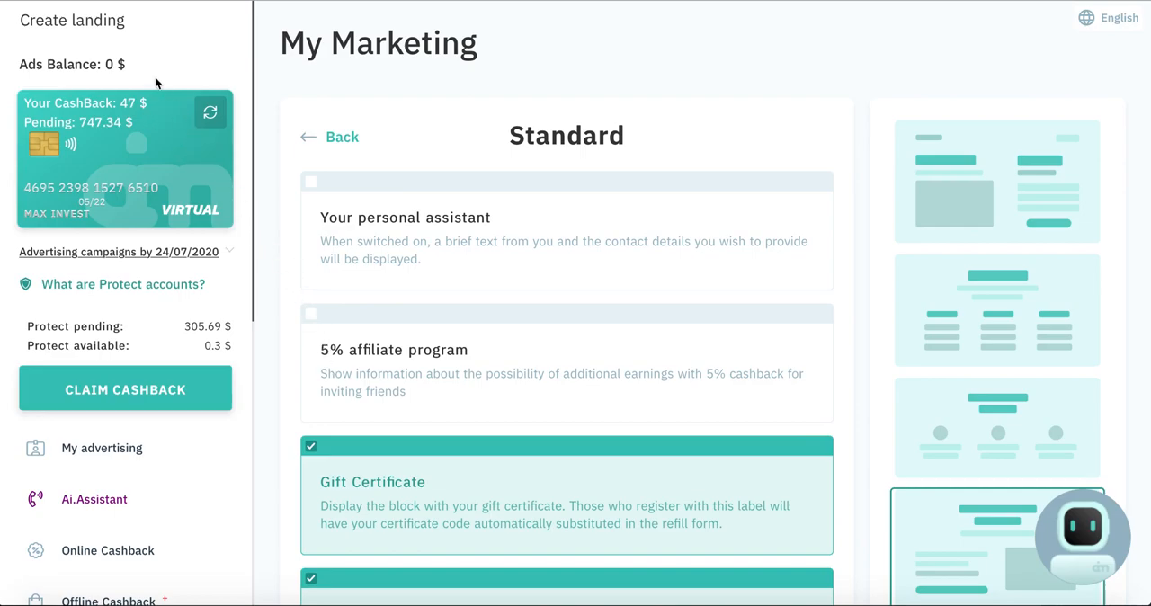
{"action": "mouse_move", "coordinate": [151, 75]}
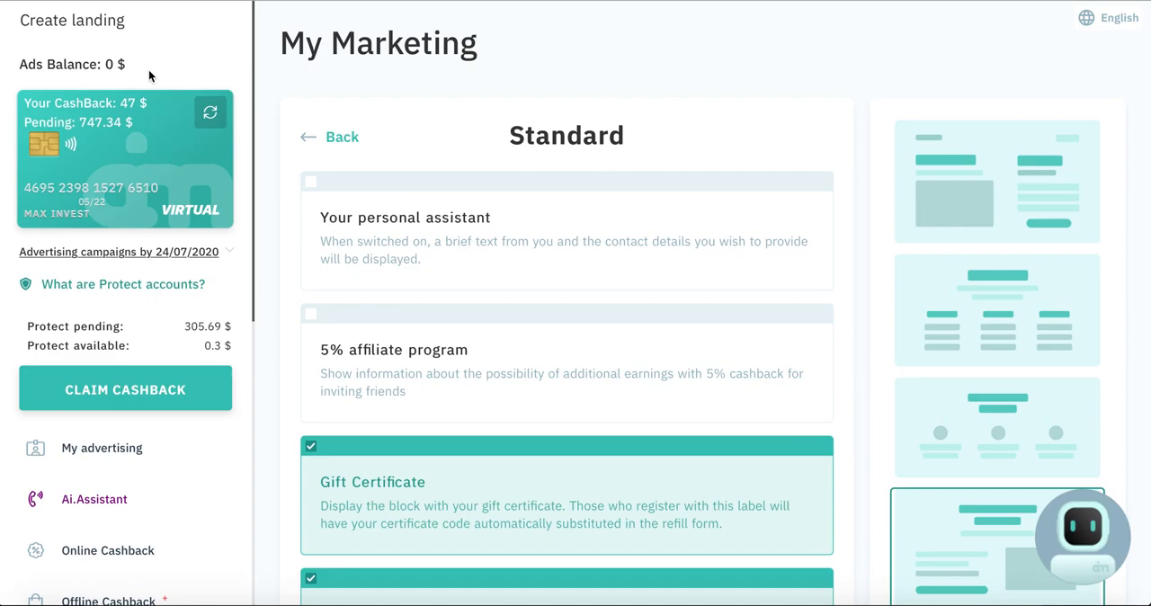
{"action": "mouse_move", "coordinate": [158, 104]}
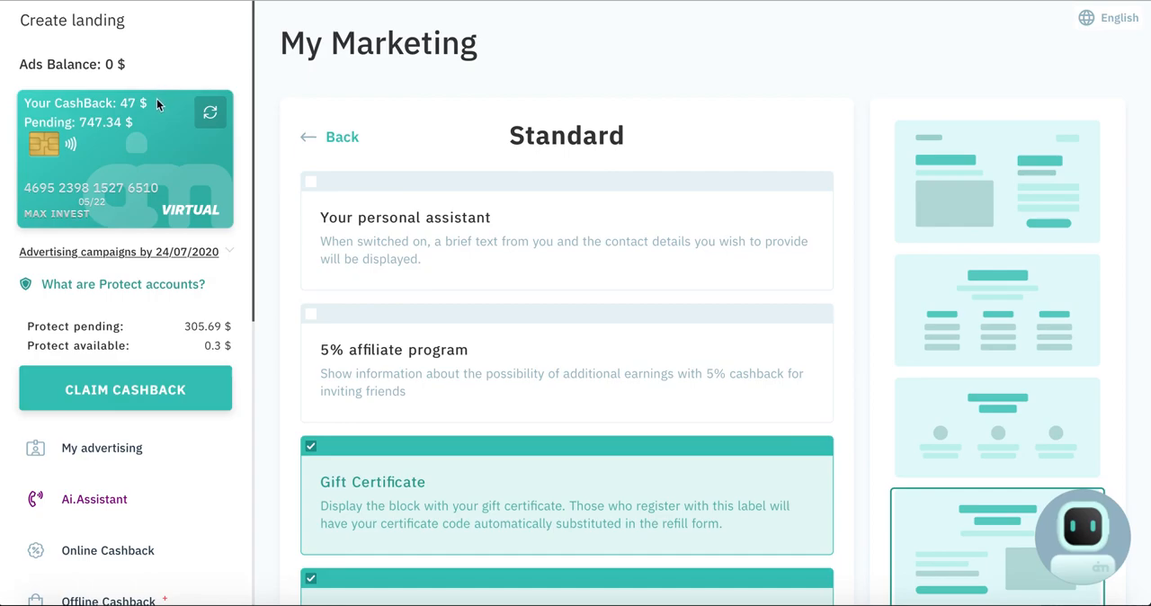
{"action": "mouse_move", "coordinate": [410, 353]}
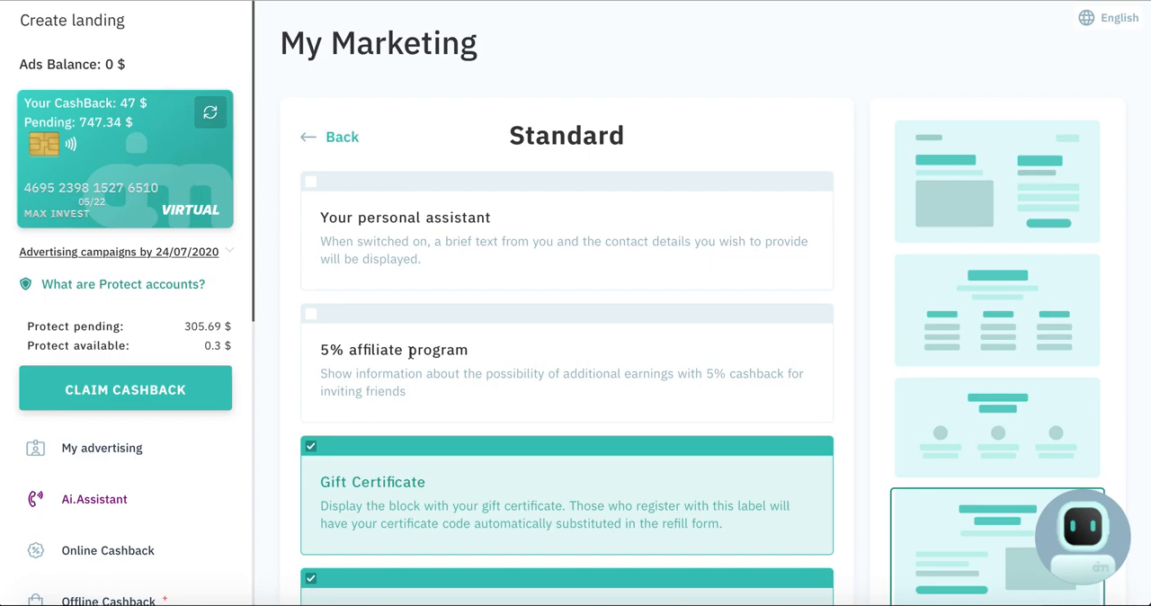
{"action": "scroll", "scroll_direction": "down", "scroll_amount": 3}
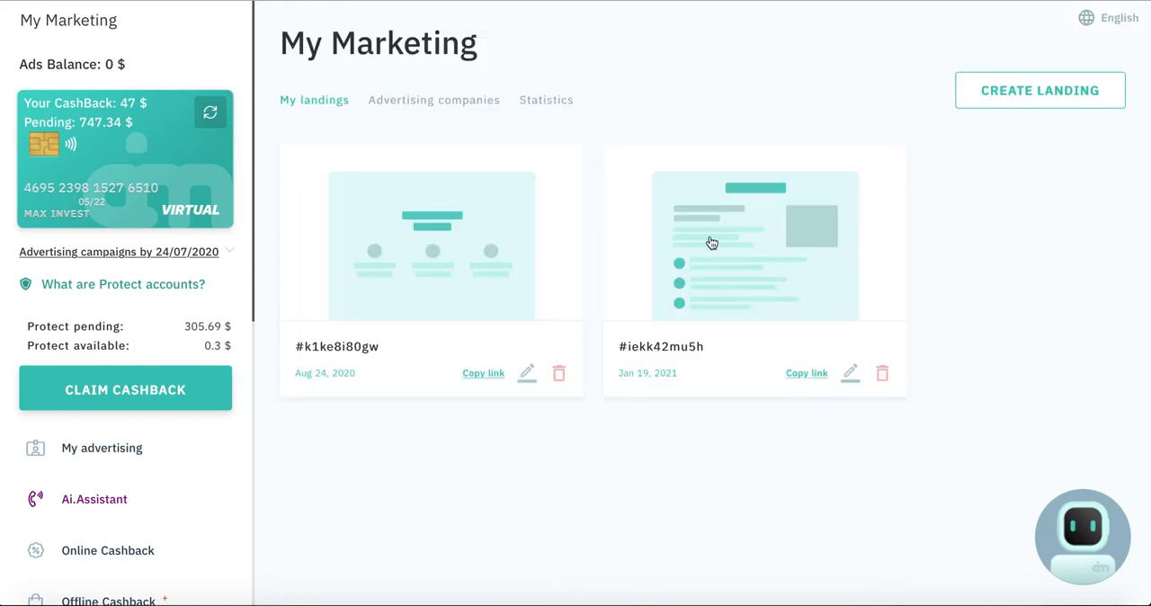
{"action": "mouse_move", "coordinate": [831, 369]}
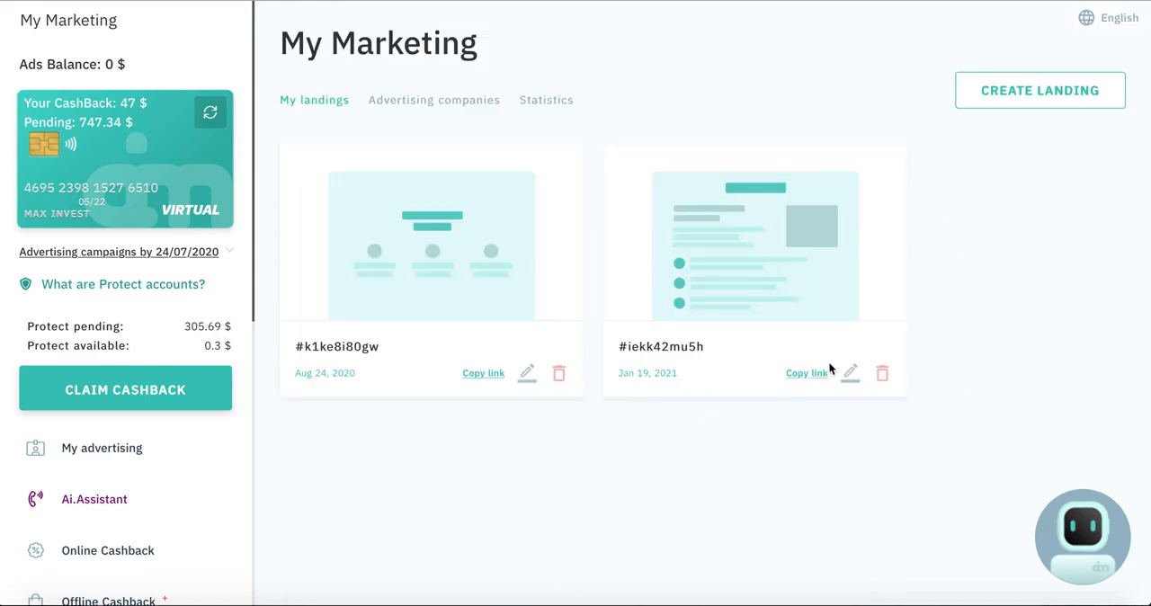
Copy the link of landing #iekk42mu5h from the My landings list
{"action": "left_click", "coordinate": [806, 373]}
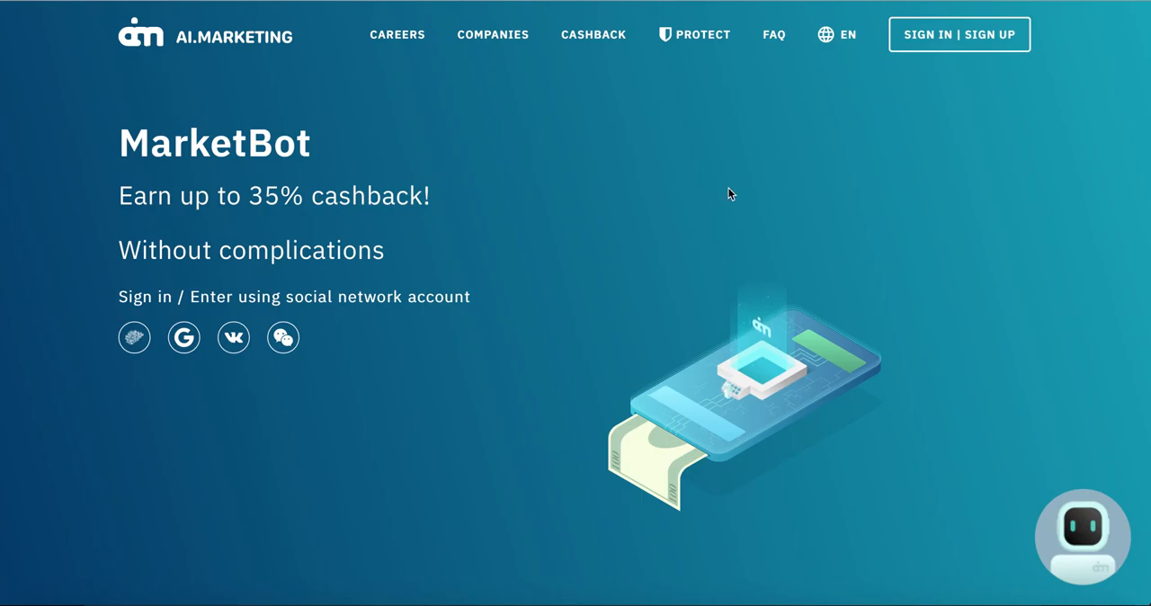
{"action": "mouse_move", "coordinate": [728, 250]}
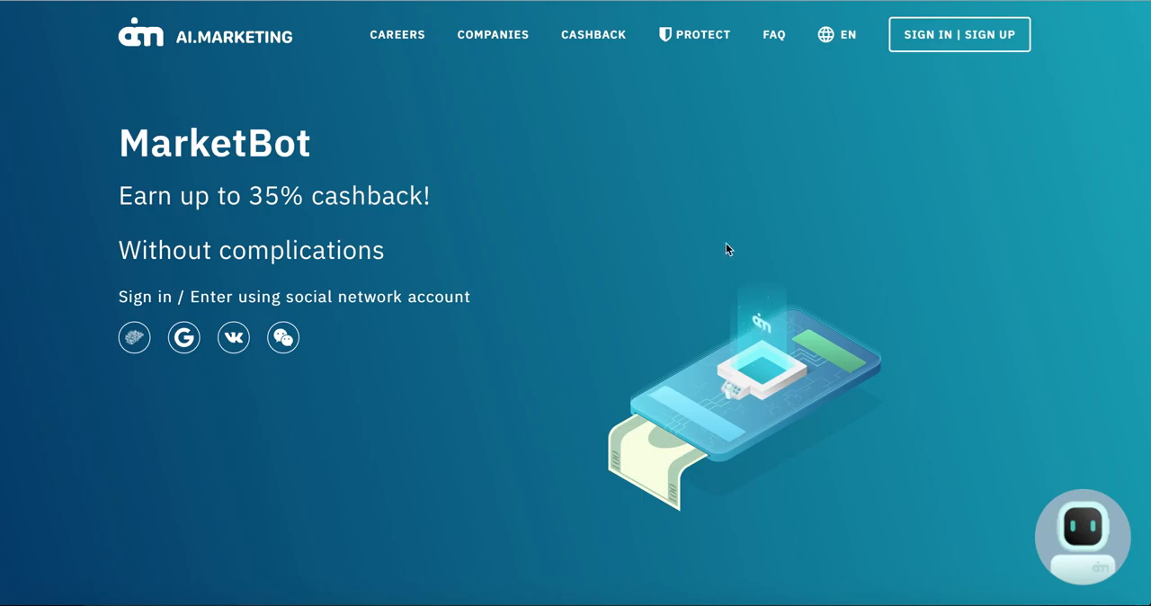
{"action": "scroll", "scroll_direction": "down", "scroll_amount": 3}
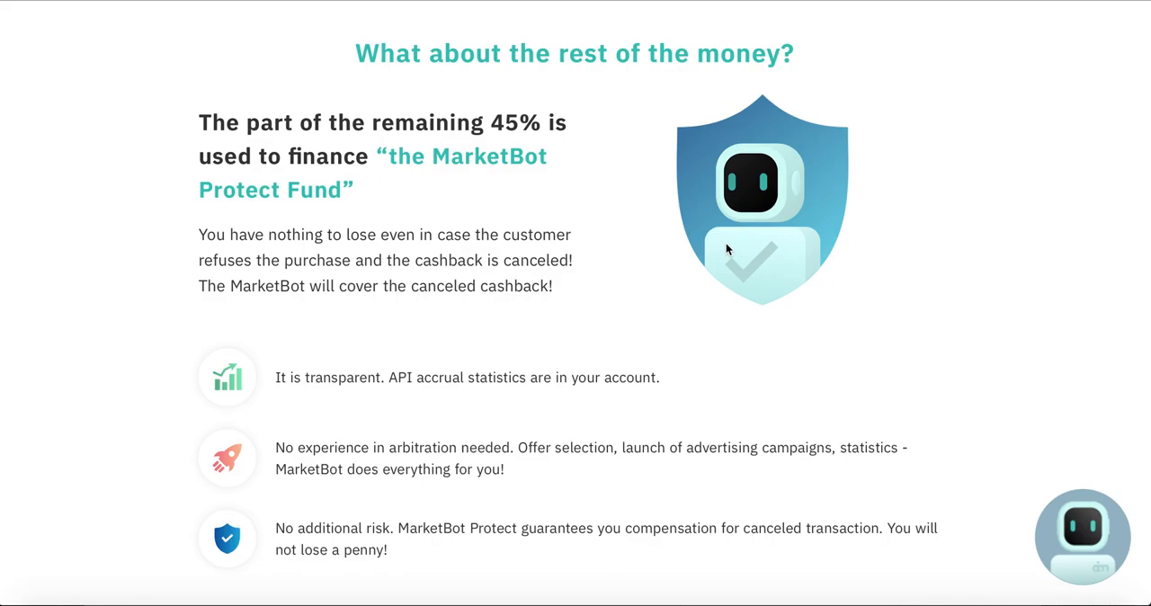
{"action": "scroll", "scroll_direction": "up", "scroll_amount": 3}
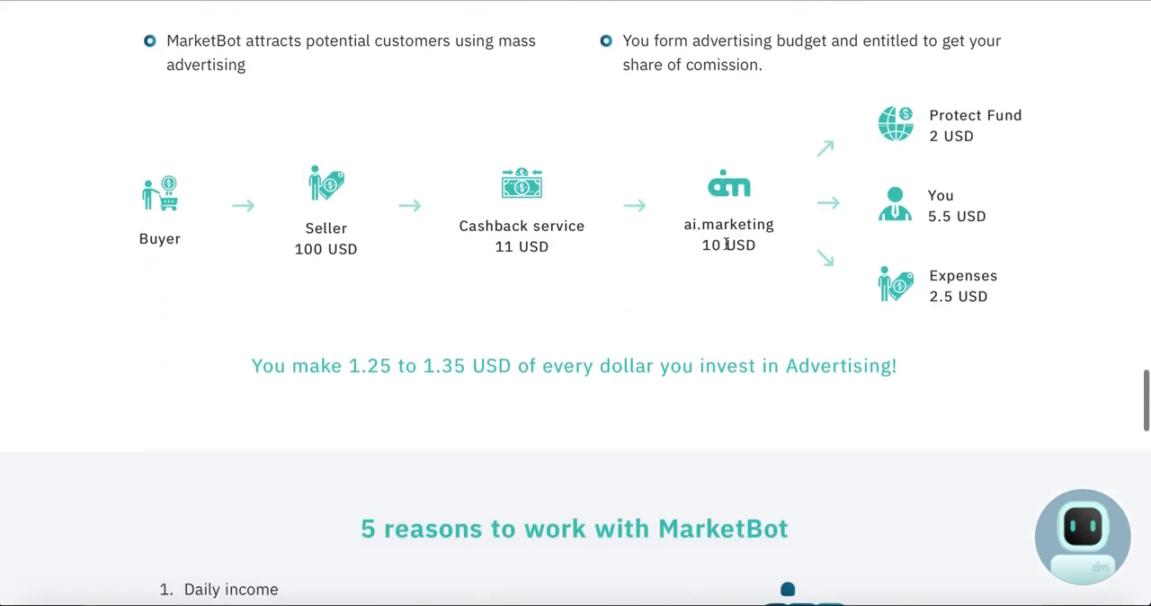
{"action": "scroll", "scroll_direction": "down", "scroll_amount": 3}
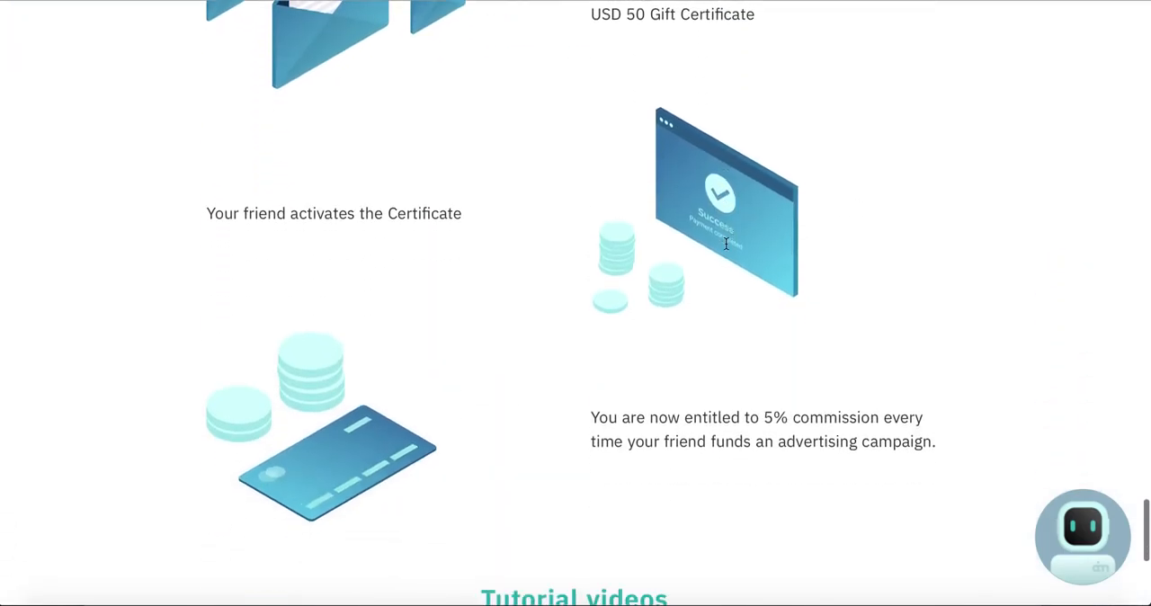
{"action": "scroll", "scroll_direction": "down", "scroll_amount": 3}
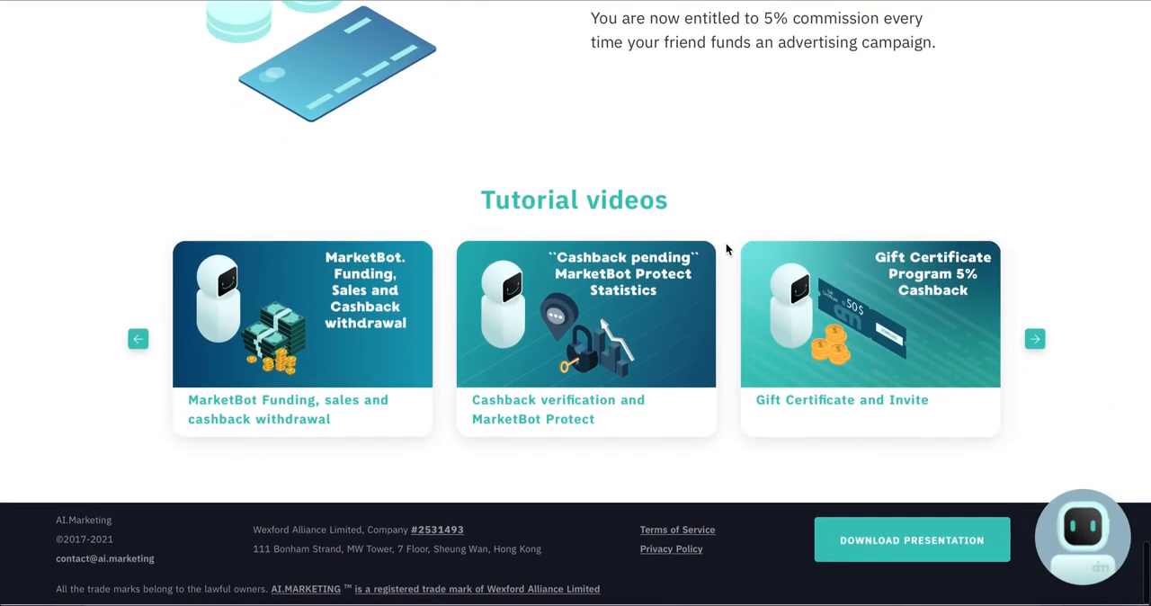
{"action": "scroll", "scroll_direction": "up", "scroll_amount": 3}
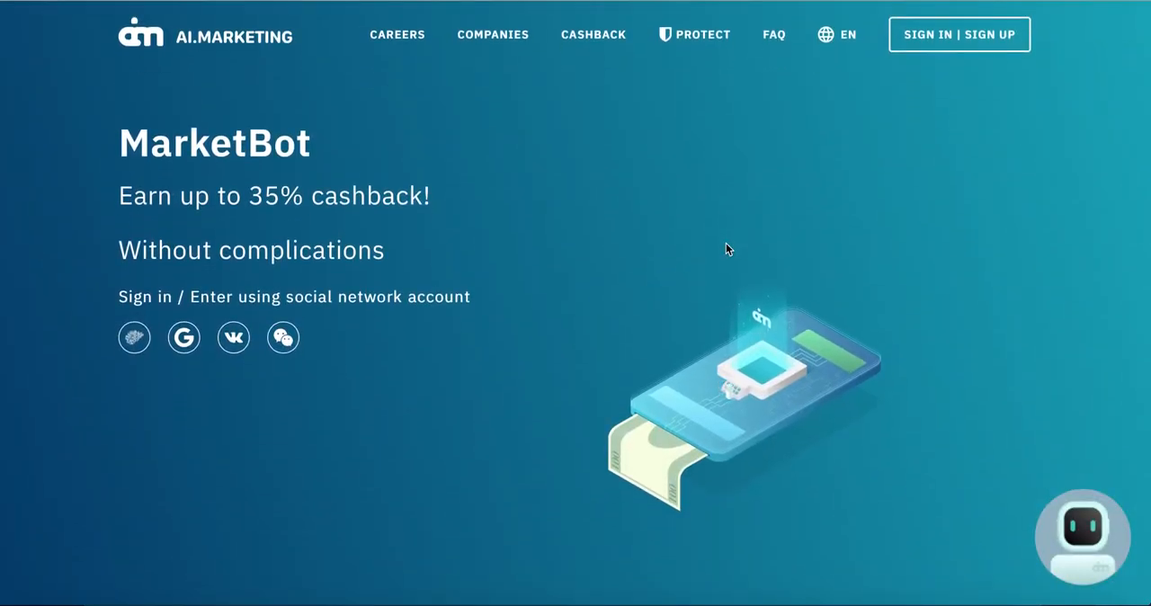
{"action": "mouse_move", "coordinate": [641, 288]}
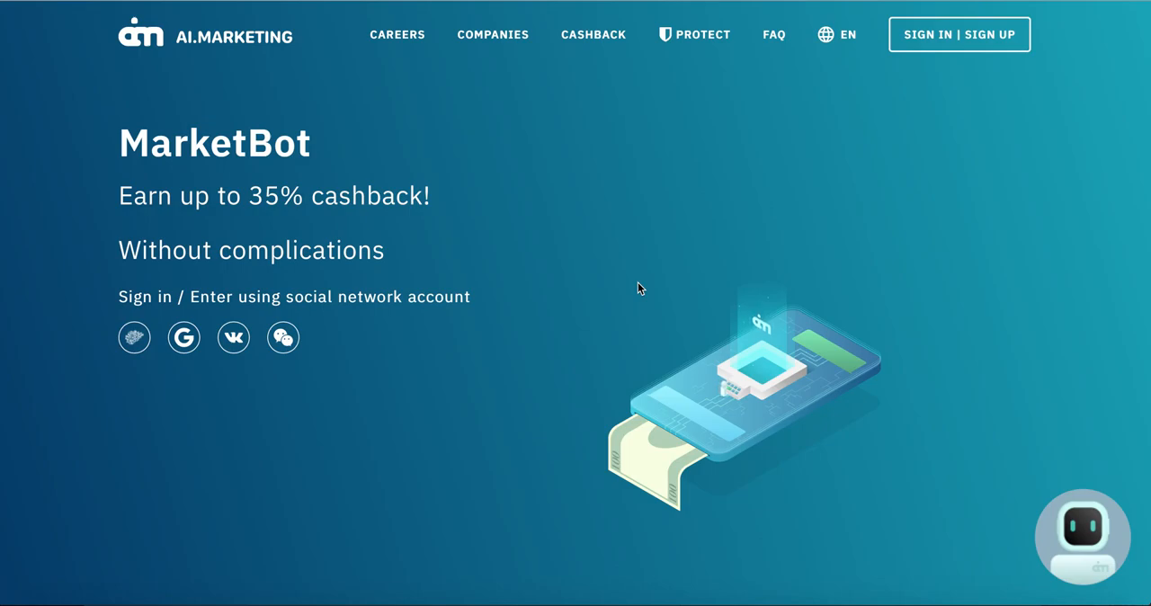
{"action": "mouse_move", "coordinate": [133, 338]}
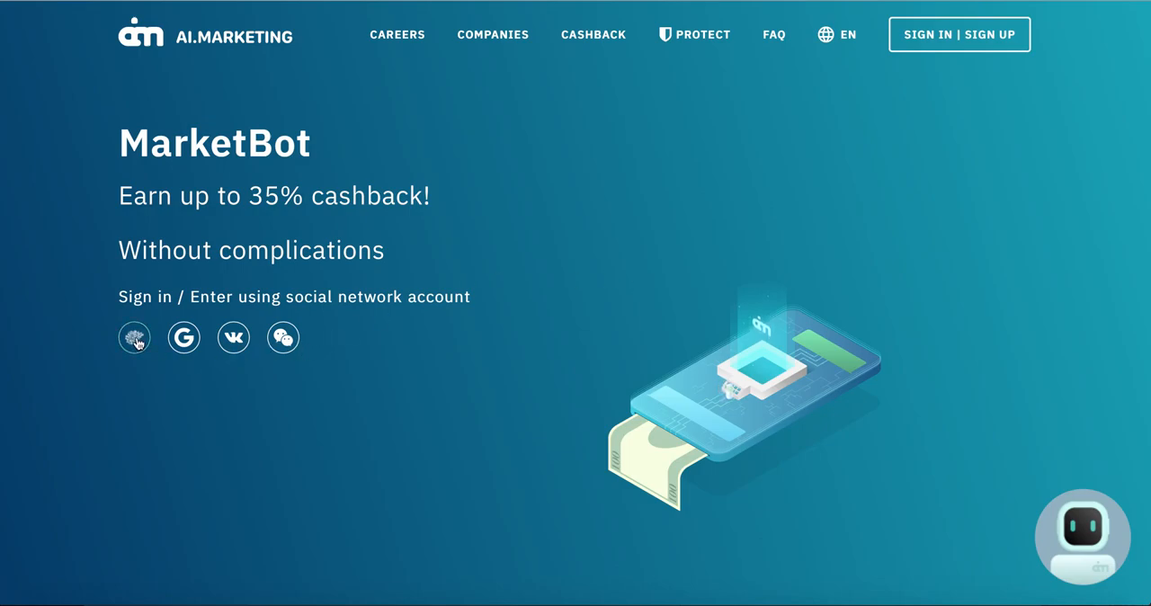
{"action": "mouse_move", "coordinate": [234, 349]}
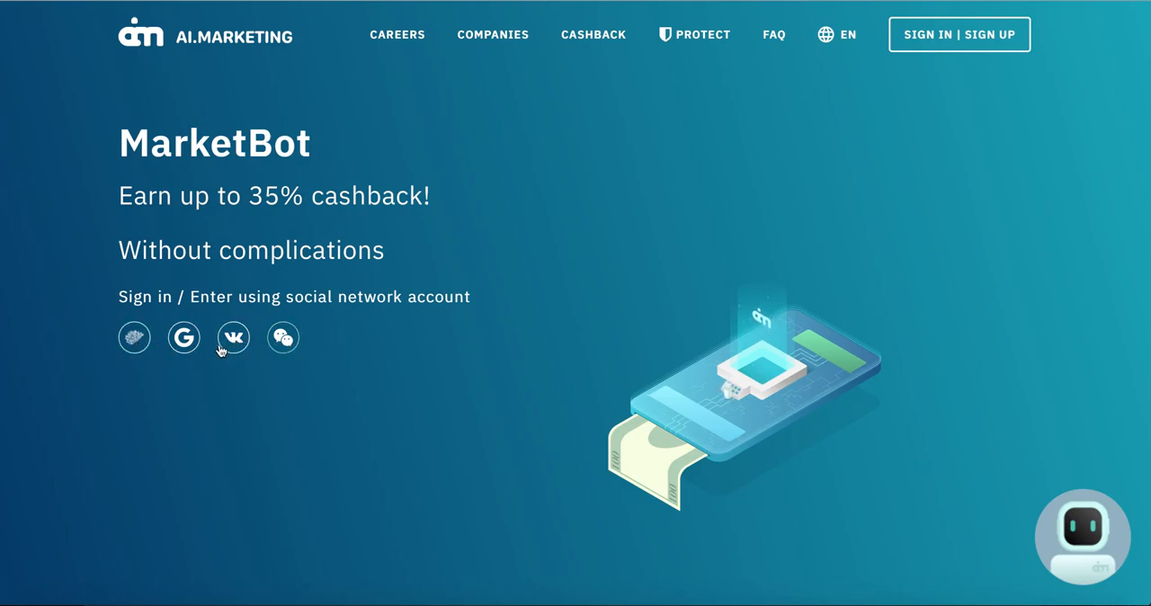
{"action": "mouse_move", "coordinate": [191, 423]}
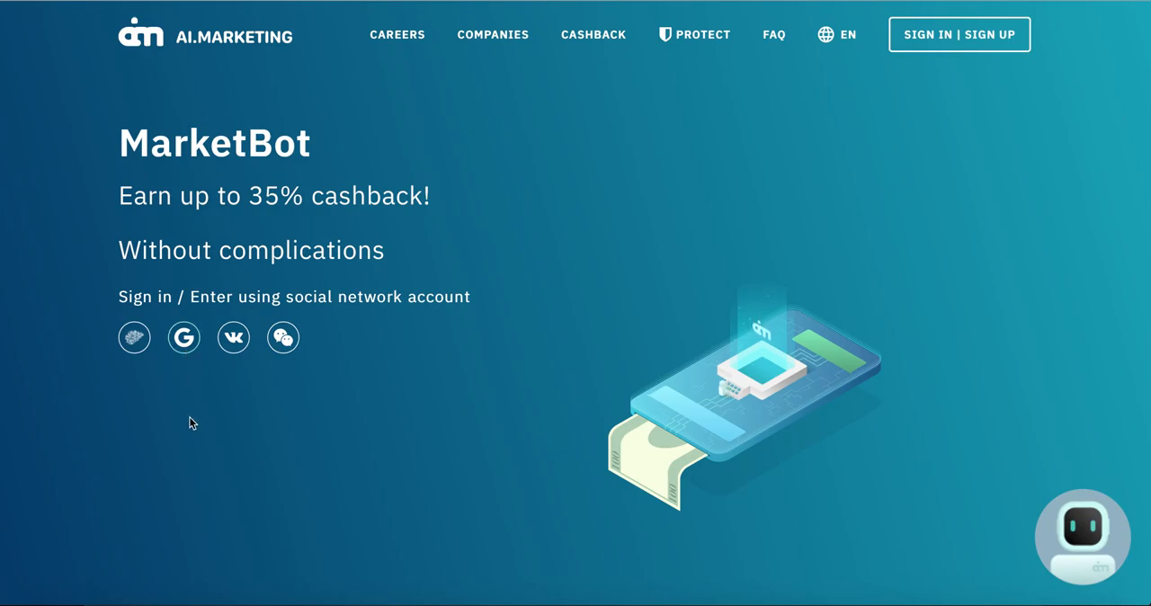
{"action": "mouse_move", "coordinate": [185, 410]}
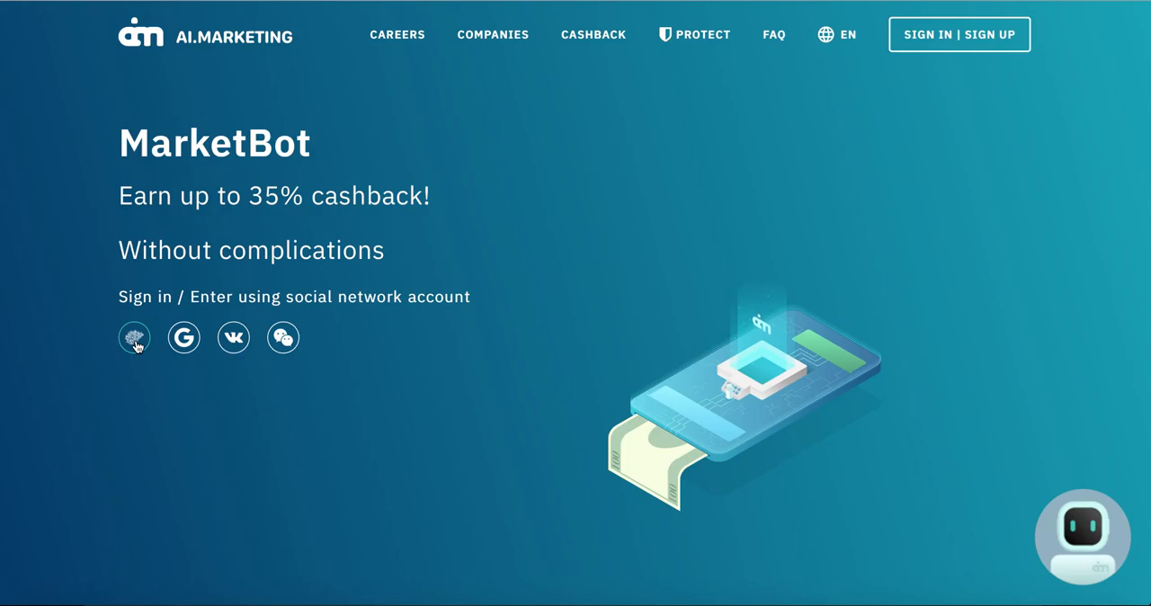
Choose INB Network sign-in to reach the inb.network login form
{"action": "left_click", "coordinate": [133, 337]}
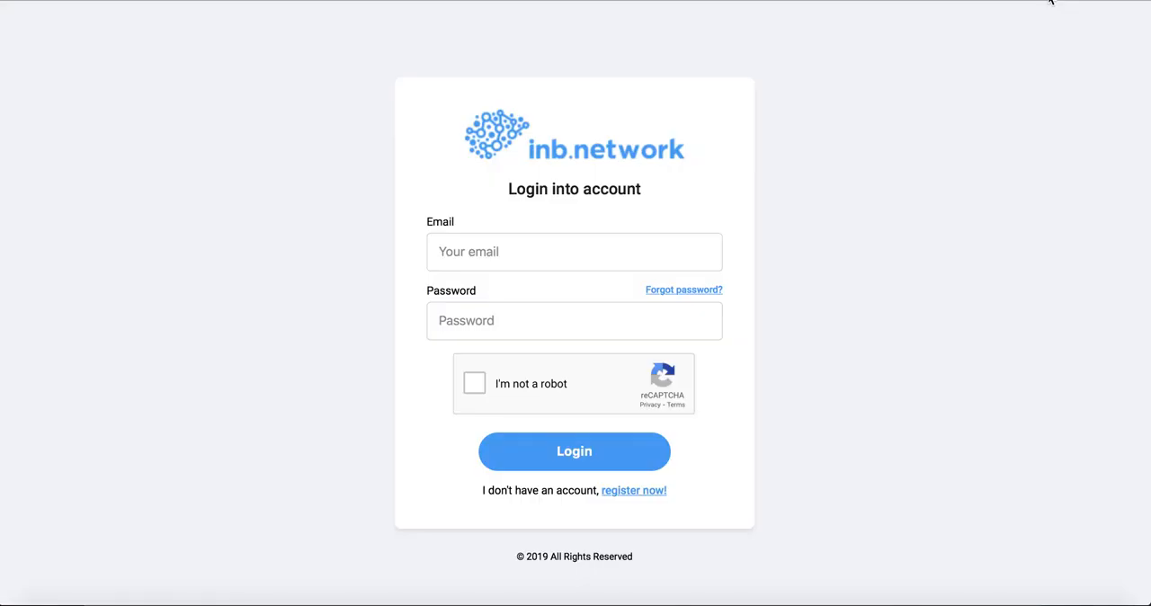
{"action": "mouse_move", "coordinate": [752, 237]}
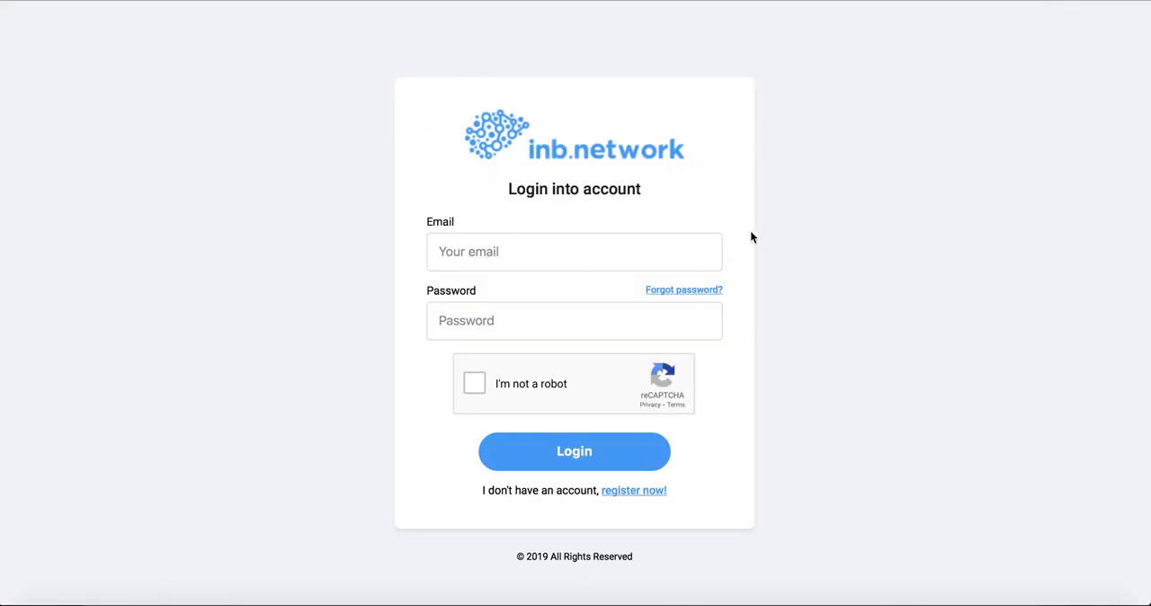
{"action": "mouse_move", "coordinate": [795, 241]}
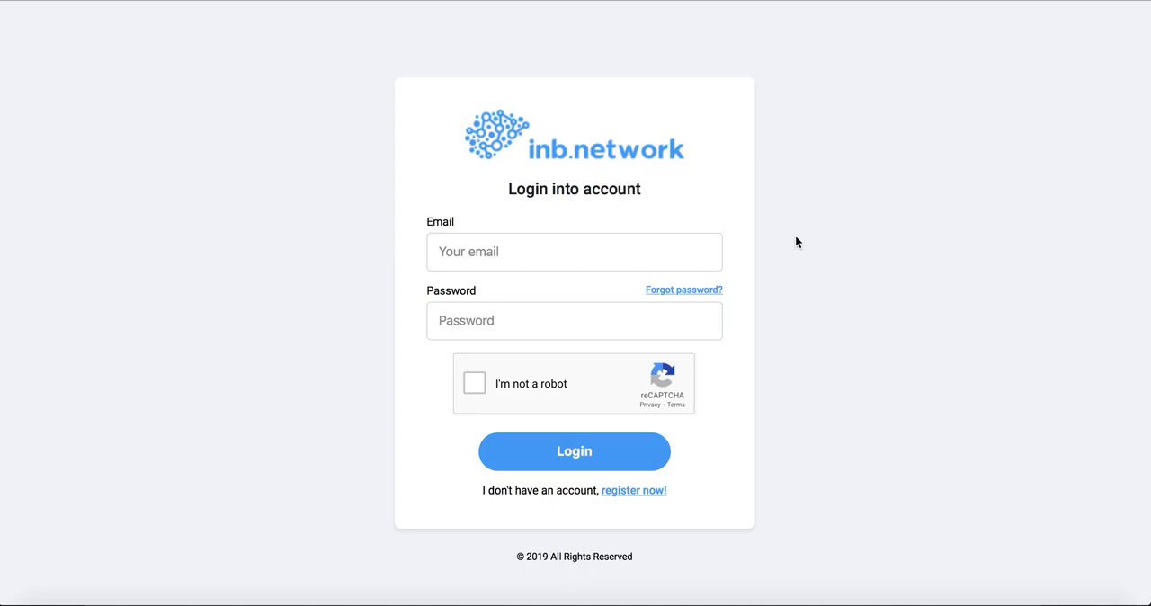
{"action": "mouse_move", "coordinate": [633, 489]}
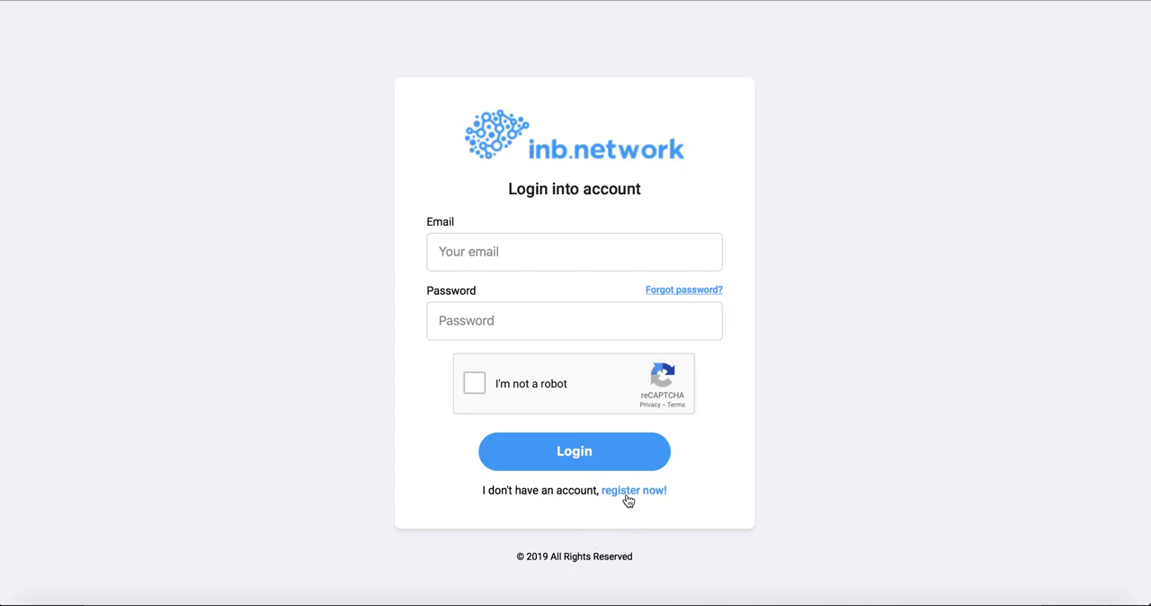
Switch to 'register now!' and review the Create new account form with the pre-filled invite code
{"action": "left_click", "coordinate": [633, 489]}
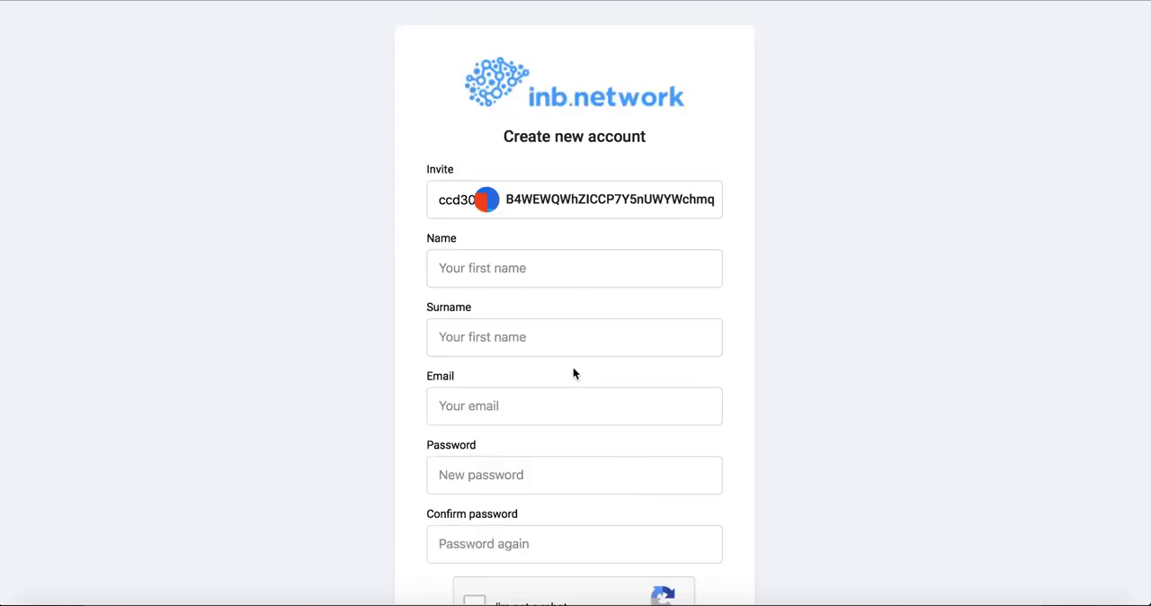
{"action": "scroll", "scroll_direction": "down", "scroll_amount": 3}
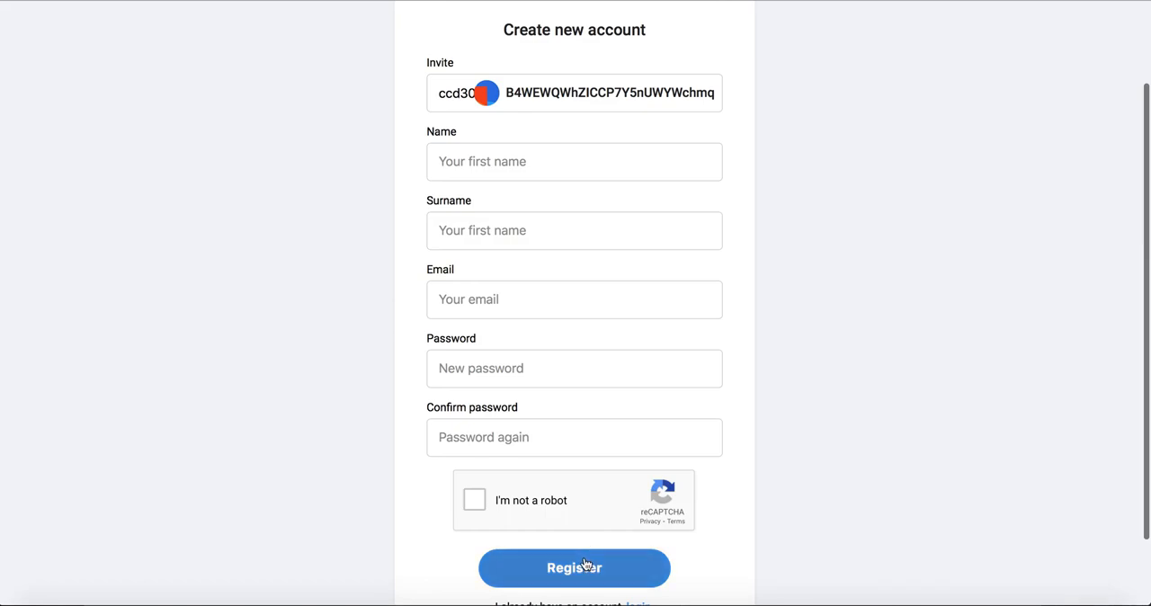
{"action": "scroll", "scroll_direction": "up", "scroll_amount": 3}
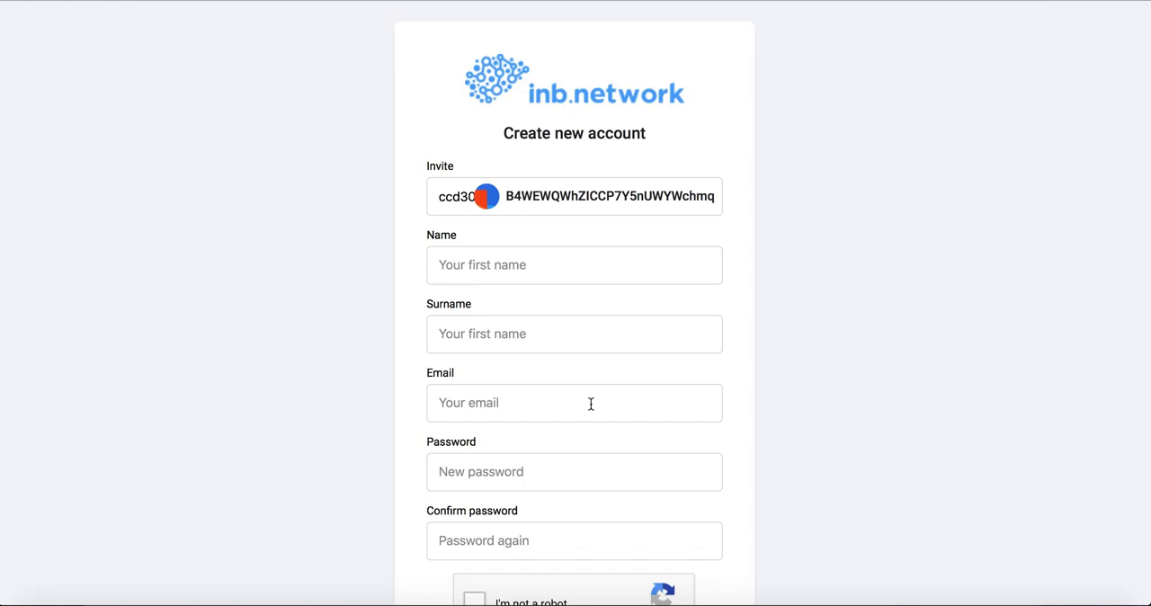
{"action": "mouse_move", "coordinate": [1029, 248]}
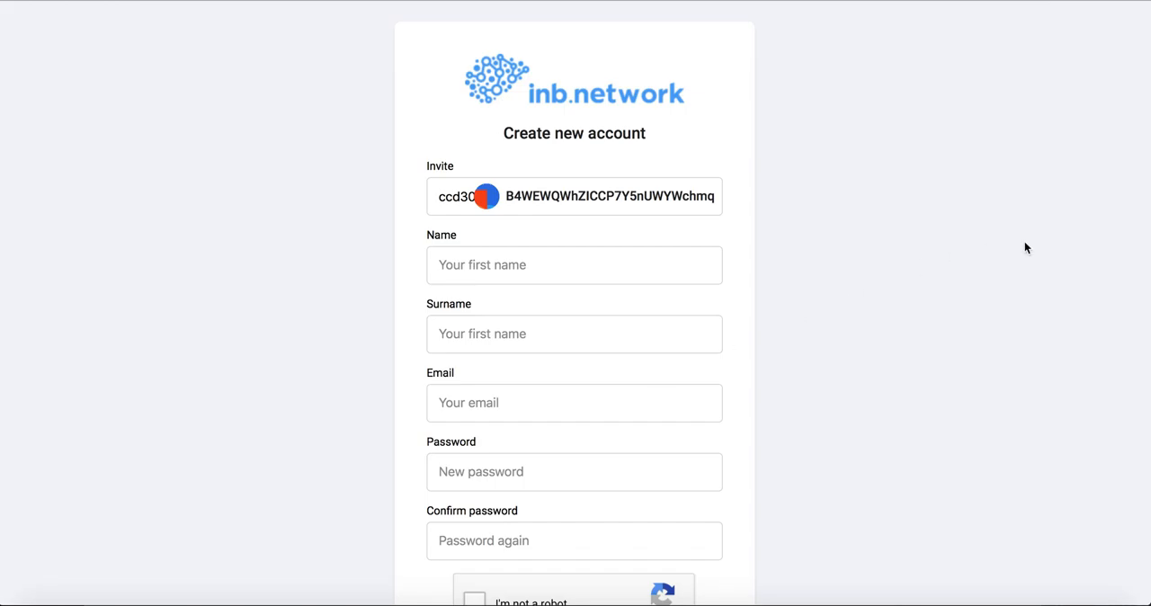
{"action": "mouse_move", "coordinate": [943, 103]}
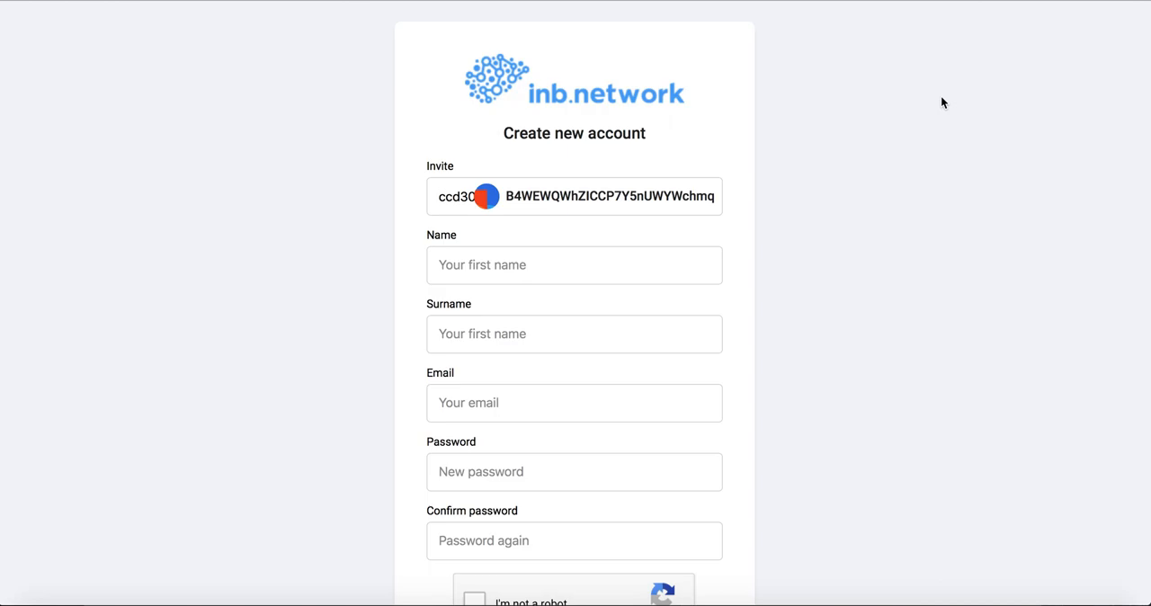
{"action": "mouse_move", "coordinate": [318, 54]}
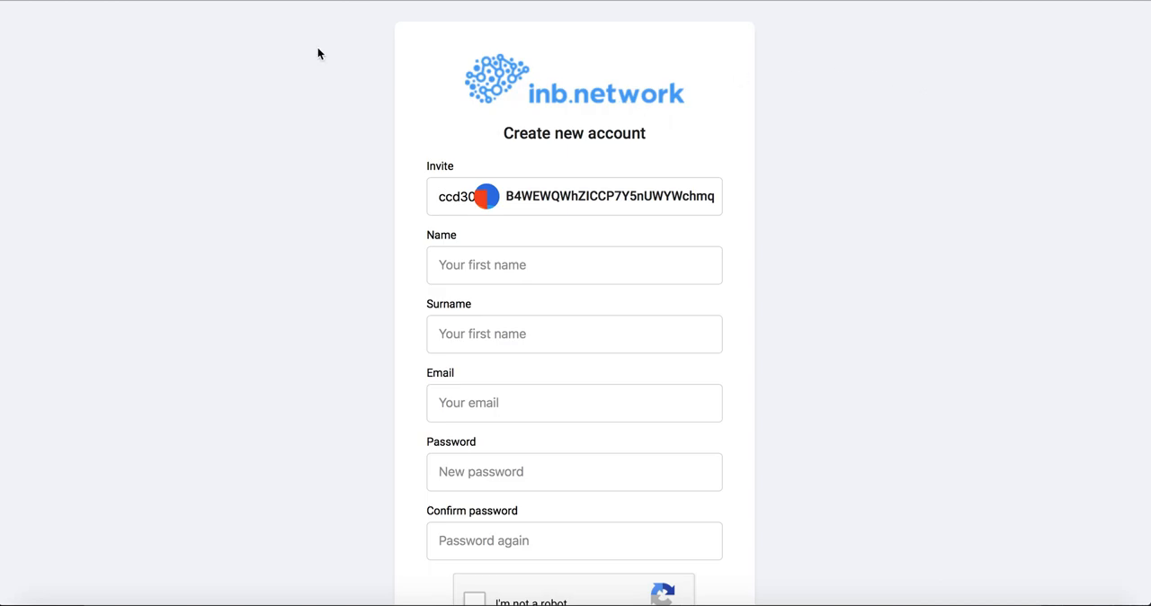
{"action": "mouse_move", "coordinate": [216, 57]}
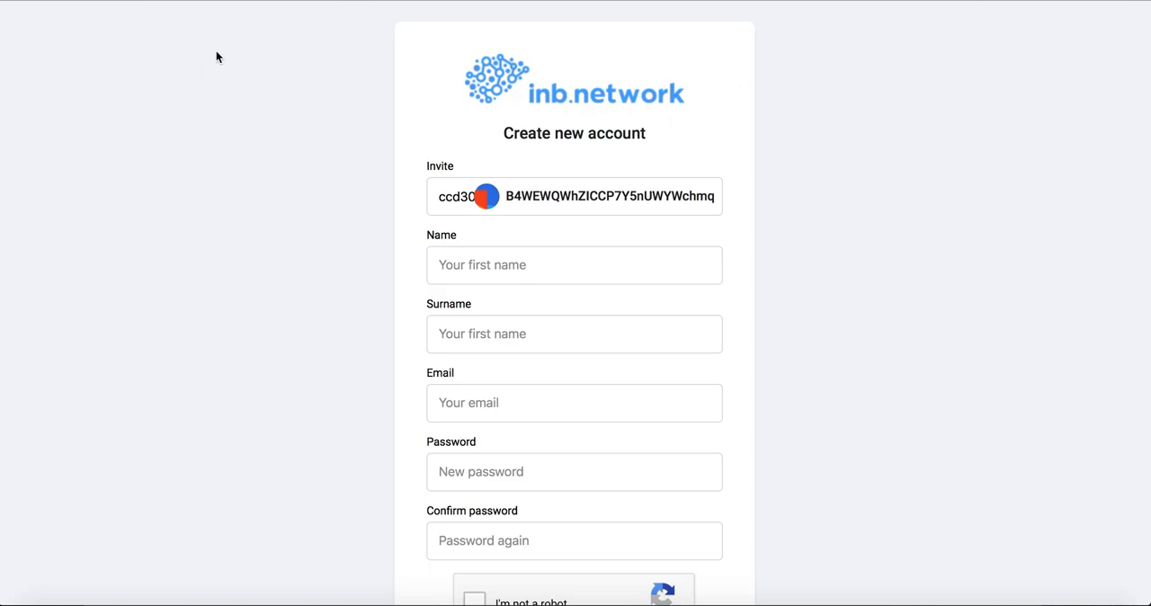
{"action": "mouse_move", "coordinate": [274, 69]}
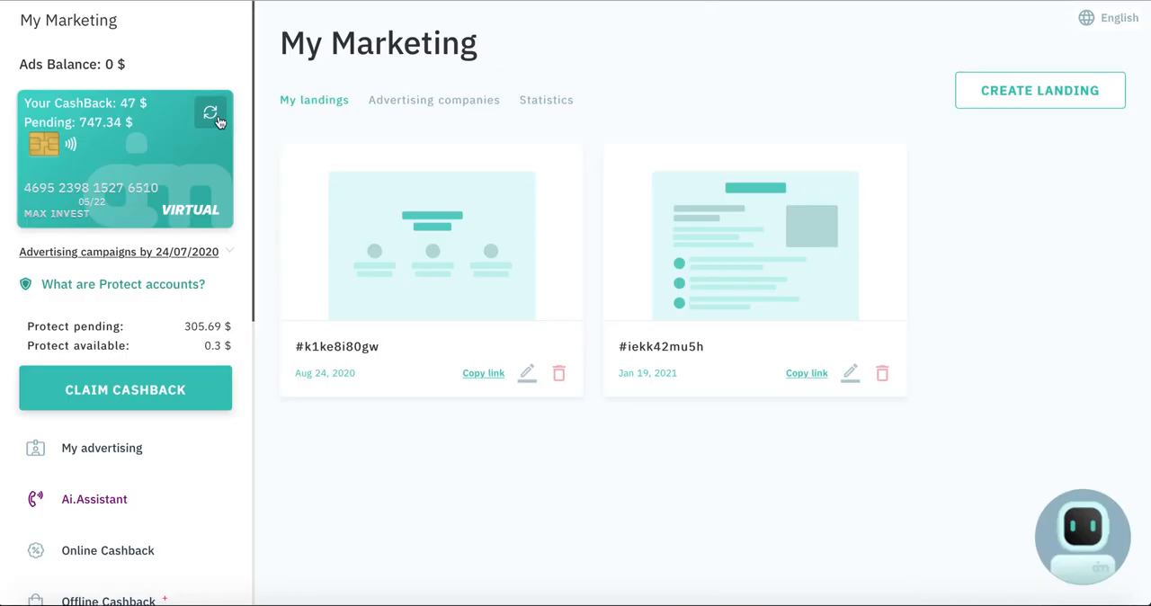
{"action": "mouse_move", "coordinate": [166, 255]}
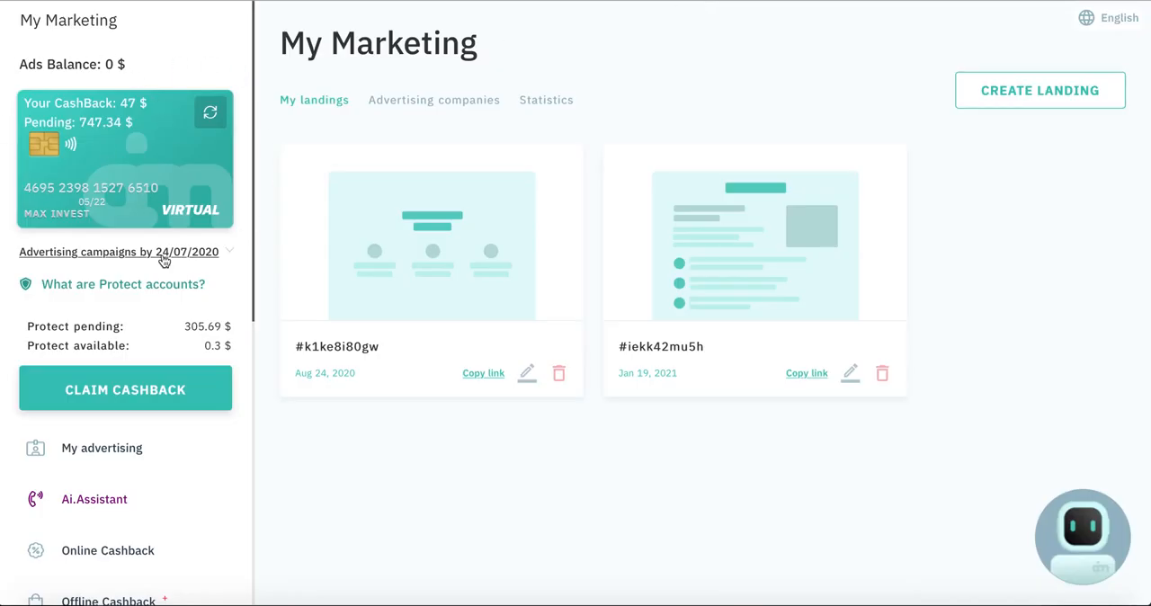
Scroll through the My Marketing sidebar menu listing landings #k1ke8i80gw and #iekk42mu5h
{"action": "scroll", "scroll_direction": "down", "scroll_amount": 3}
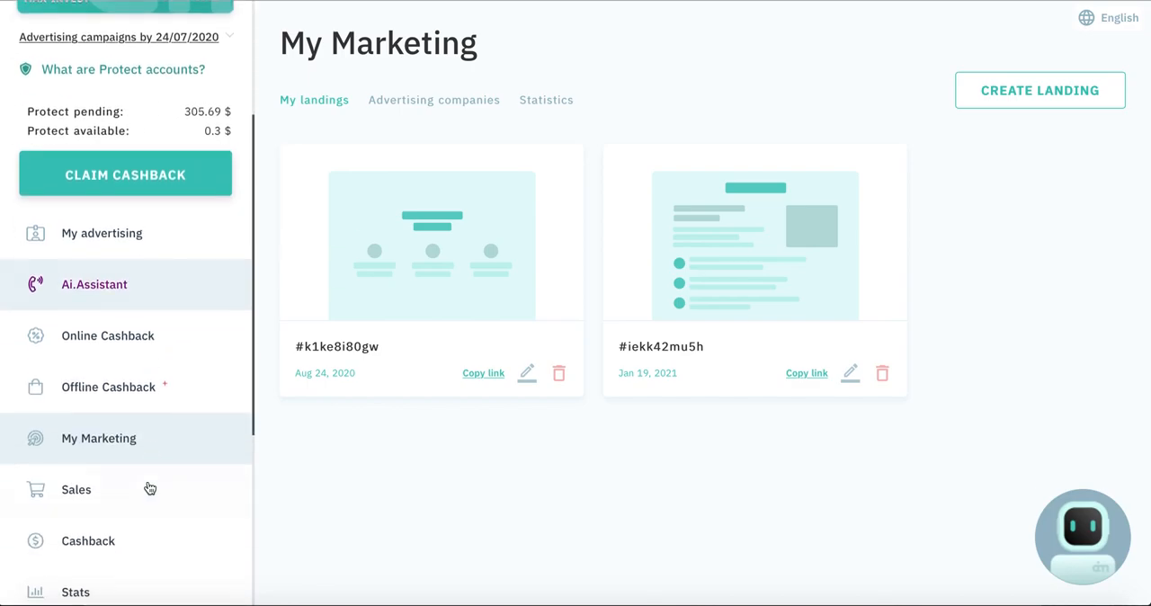
{"action": "scroll", "scroll_direction": "down", "scroll_amount": 3}
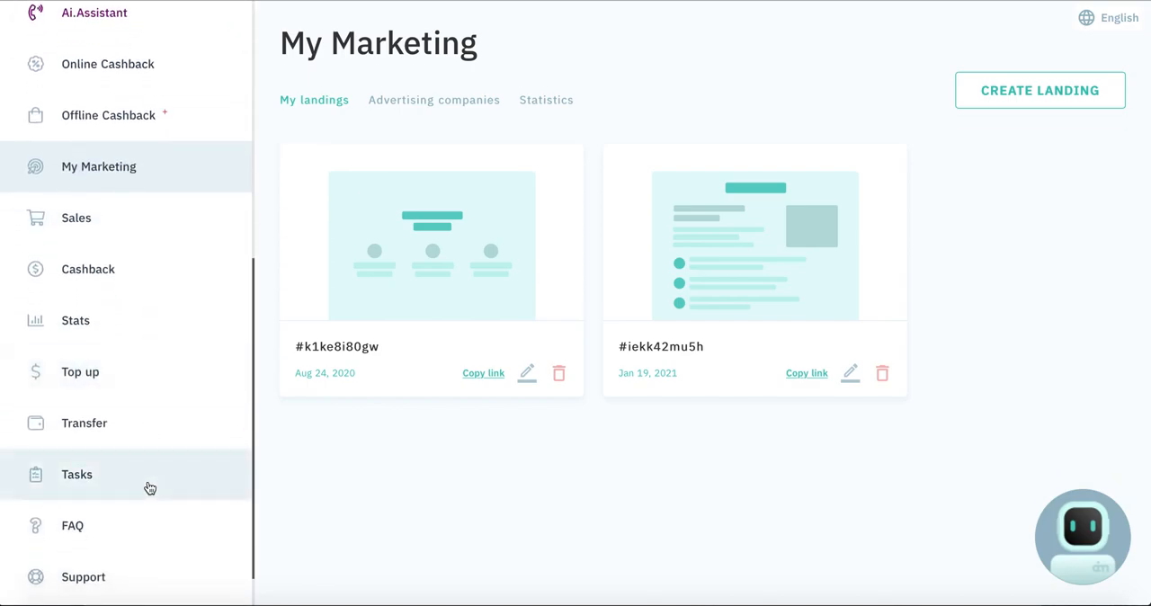
{"action": "scroll", "scroll_direction": "up", "scroll_amount": 3}
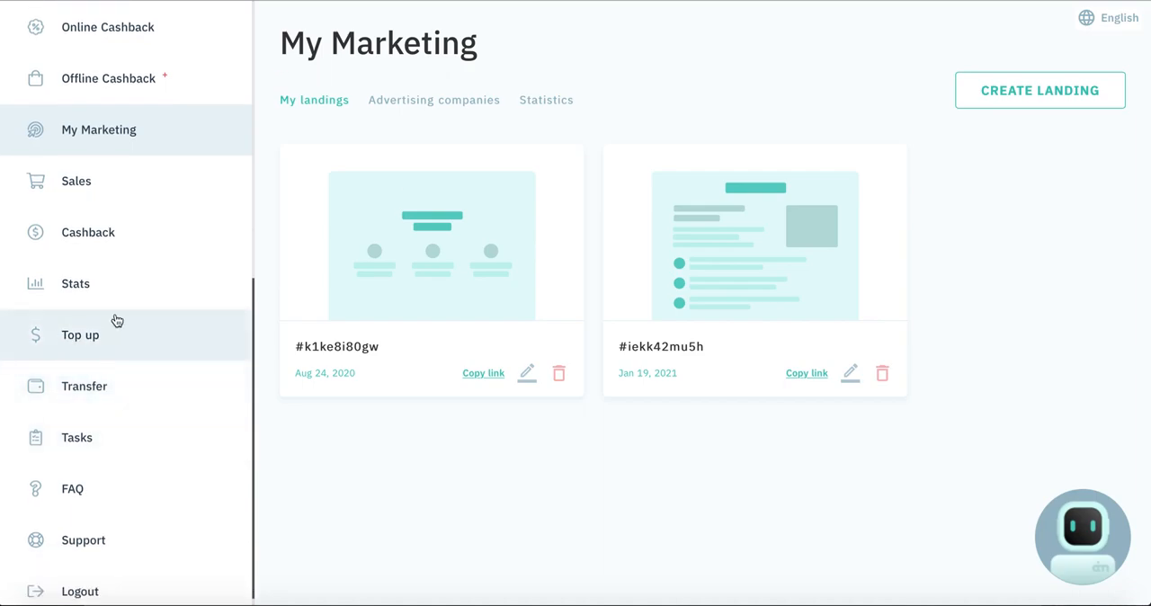
{"action": "scroll", "scroll_direction": "up", "scroll_amount": 3}
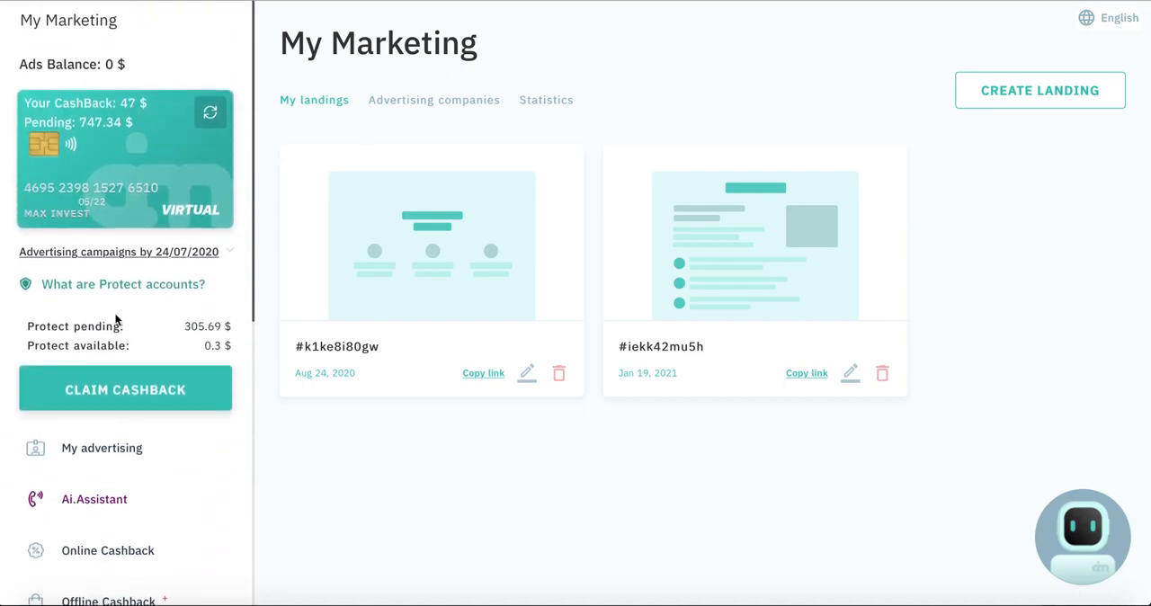